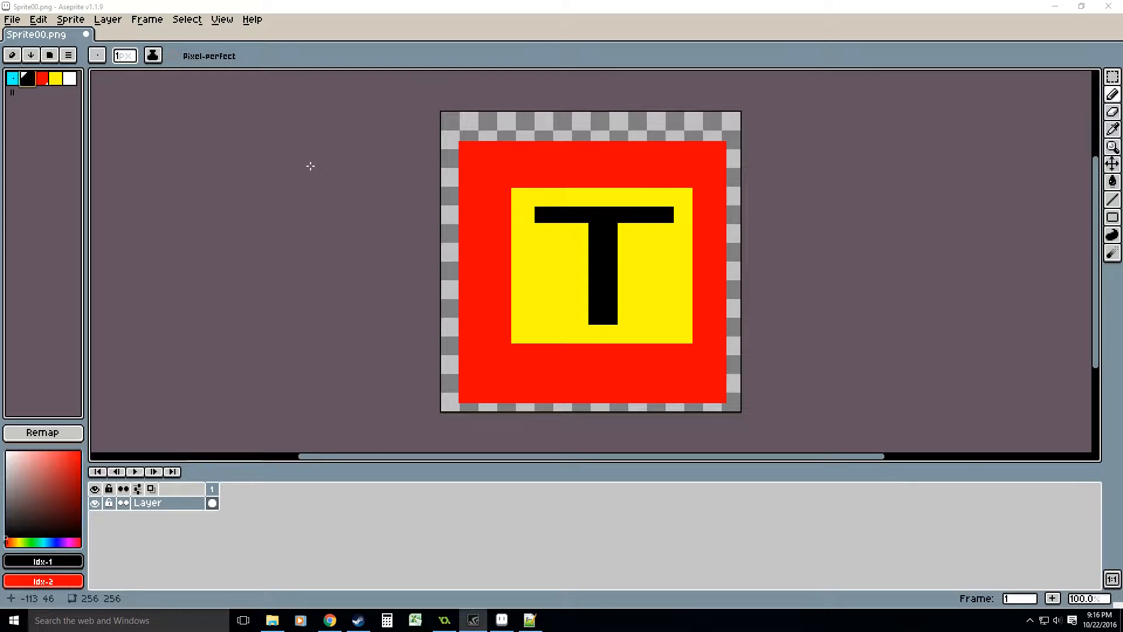
{"action": "mouse_move", "coordinate": [899, 301]}
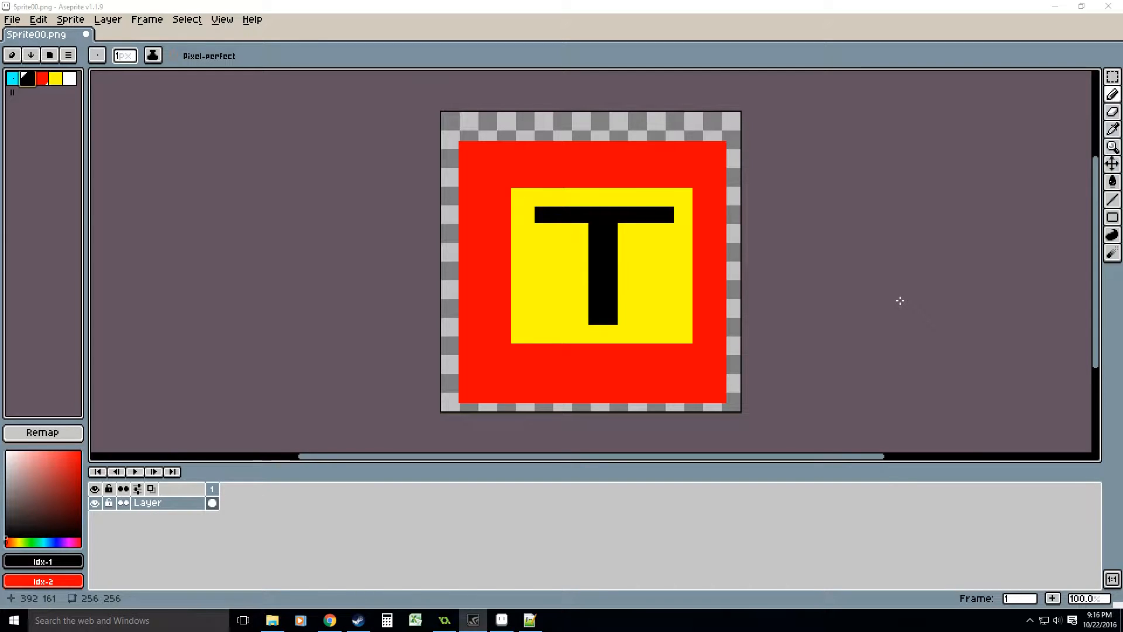
{"action": "mouse_move", "coordinate": [799, 248]}
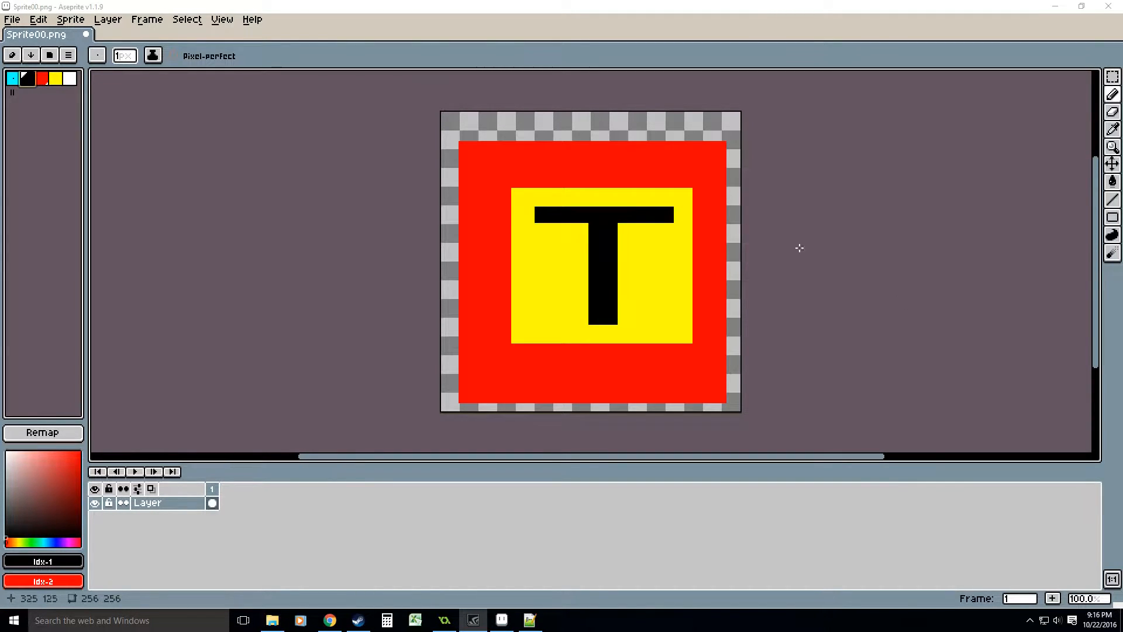
Open and dismiss the File menu, then make red palette entry 2 the foreground colour.
{"action": "left_click", "coordinate": [12, 19]}
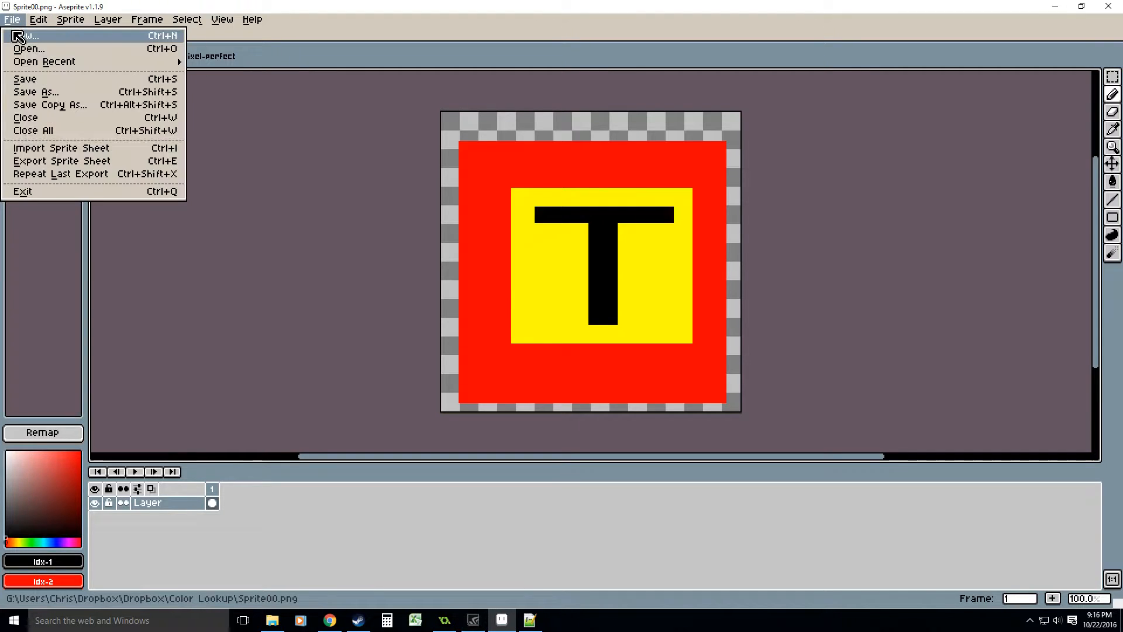
{"action": "left_click", "coordinate": [27, 36]}
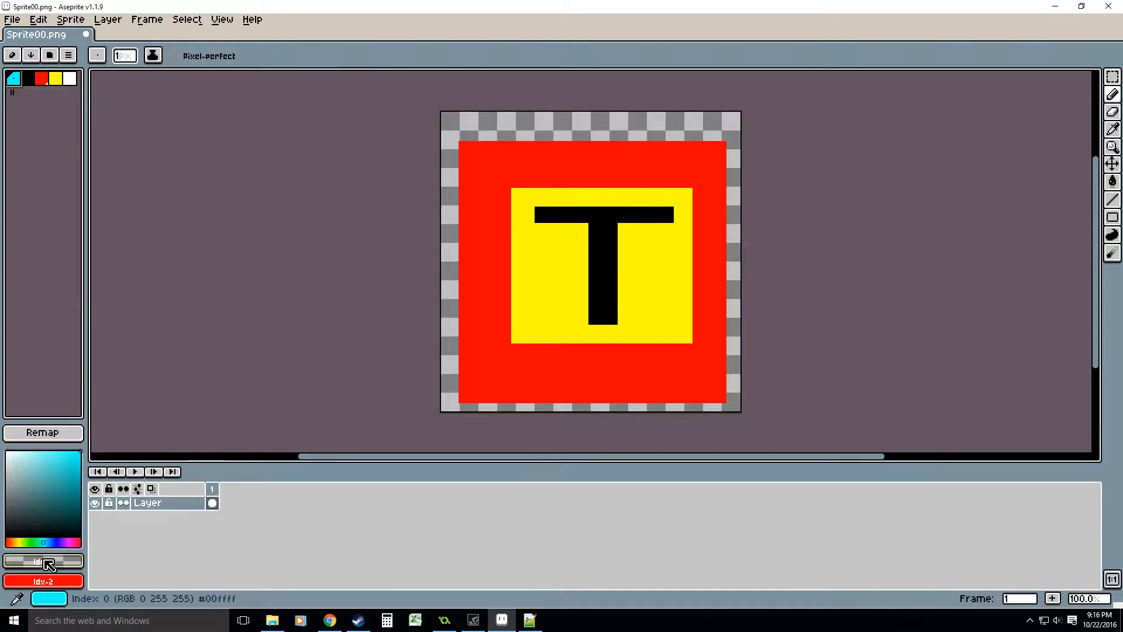
{"action": "left_click", "coordinate": [43, 561]}
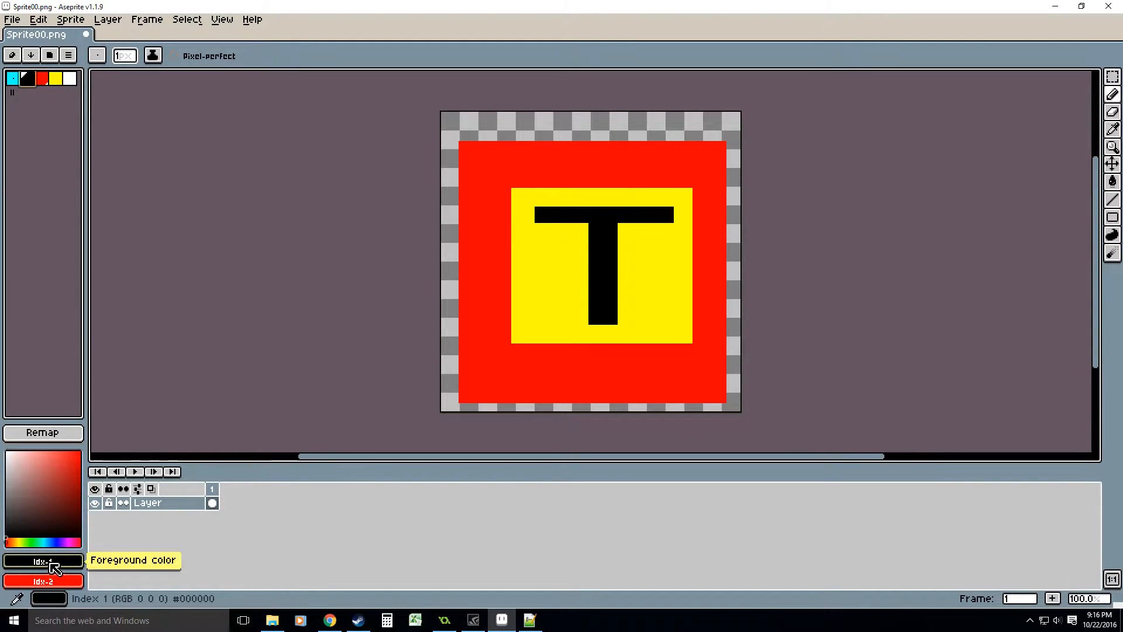
{"action": "left_click", "coordinate": [40, 79]}
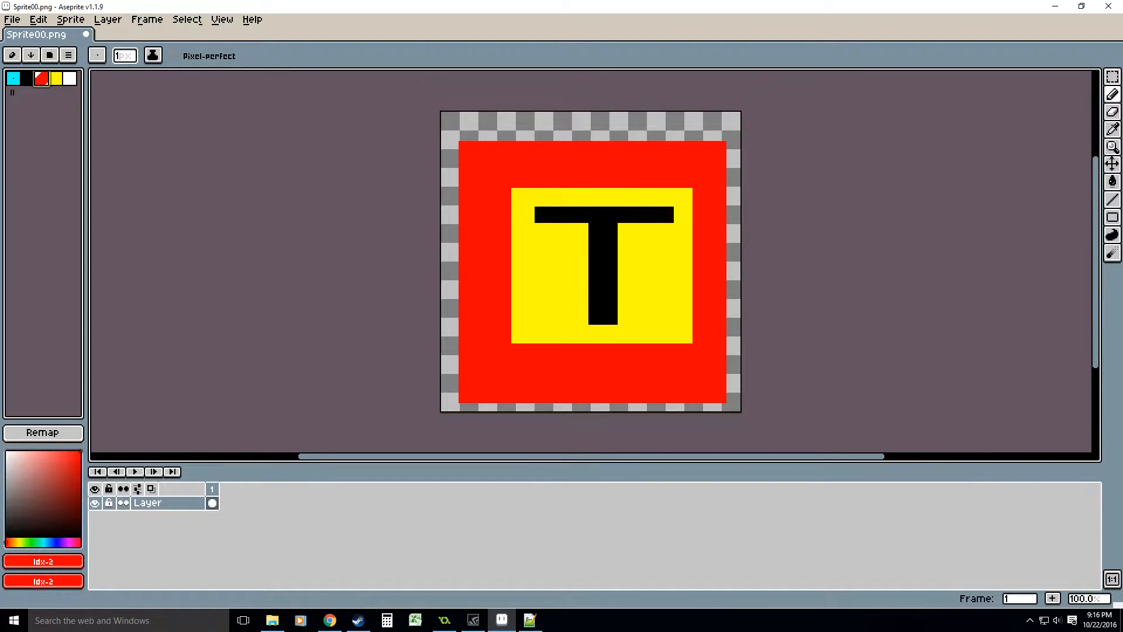
In the Palette Editor, test entry 2 as ff00ff, restore red, then pick the white swatch.
{"action": "left_click", "coordinate": [68, 55]}
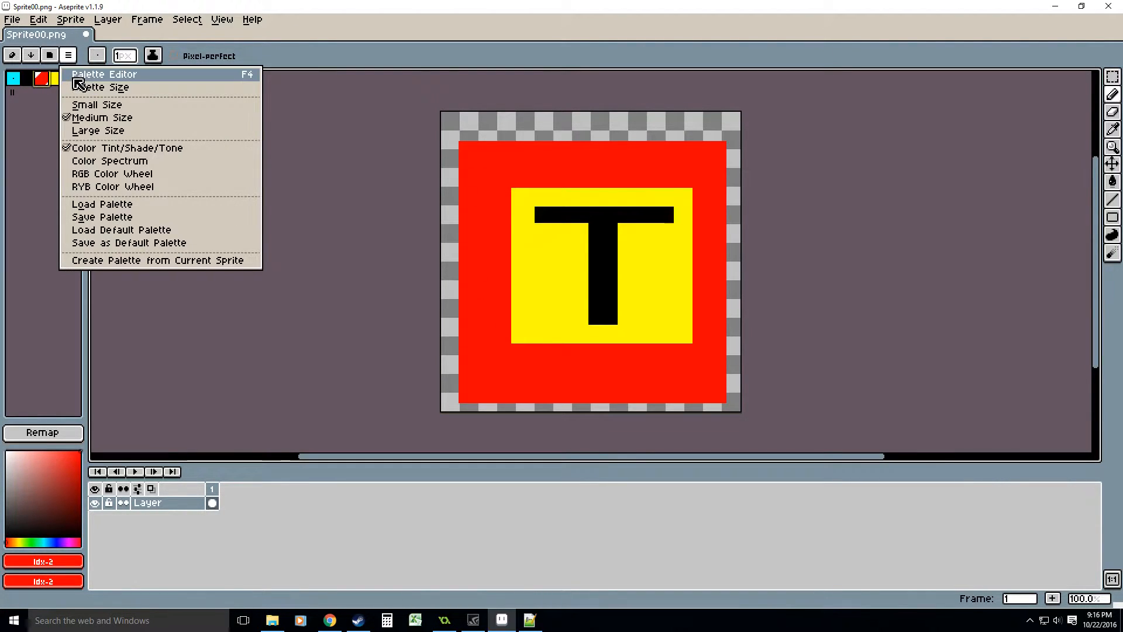
{"action": "left_click", "coordinate": [105, 74]}
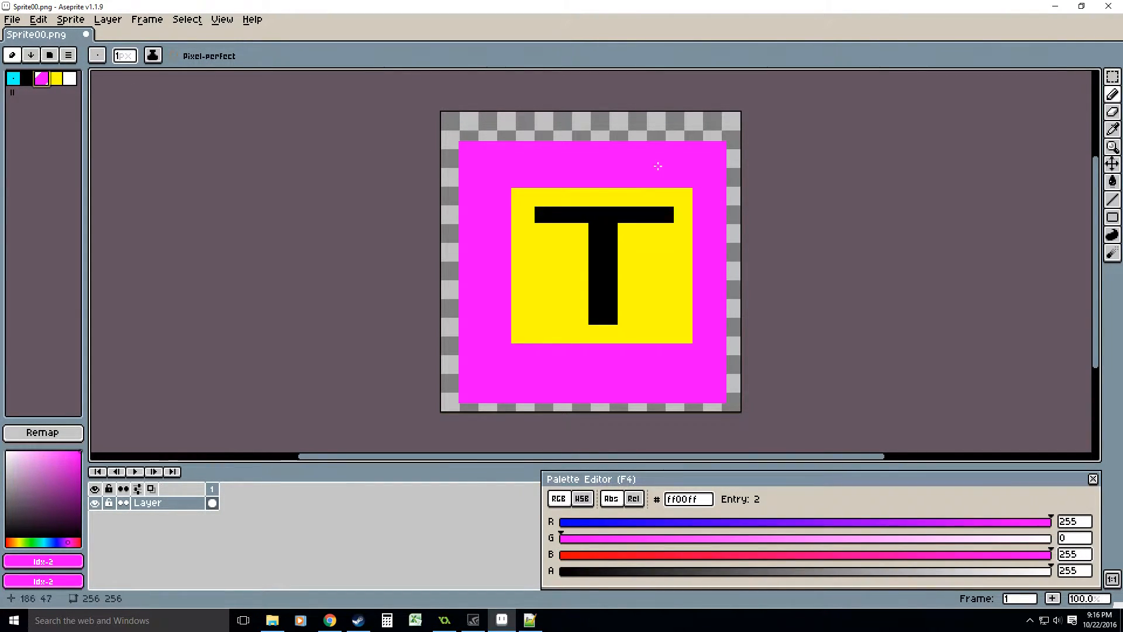
{"action": "mouse_move", "coordinate": [494, 205]}
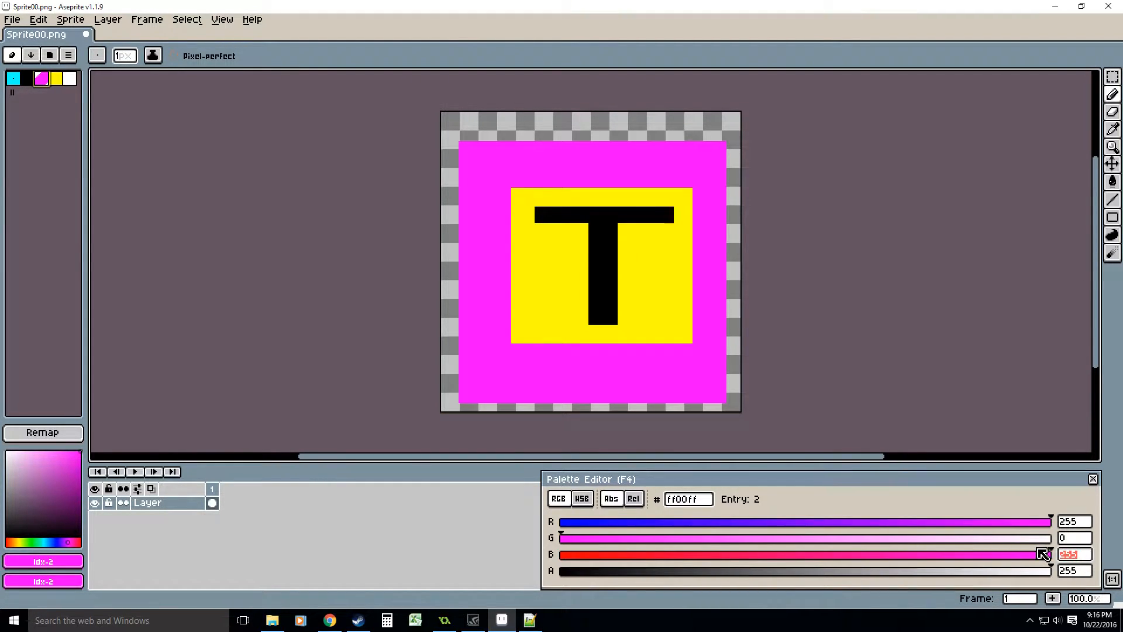
{"action": "left_click", "coordinate": [1091, 478]}
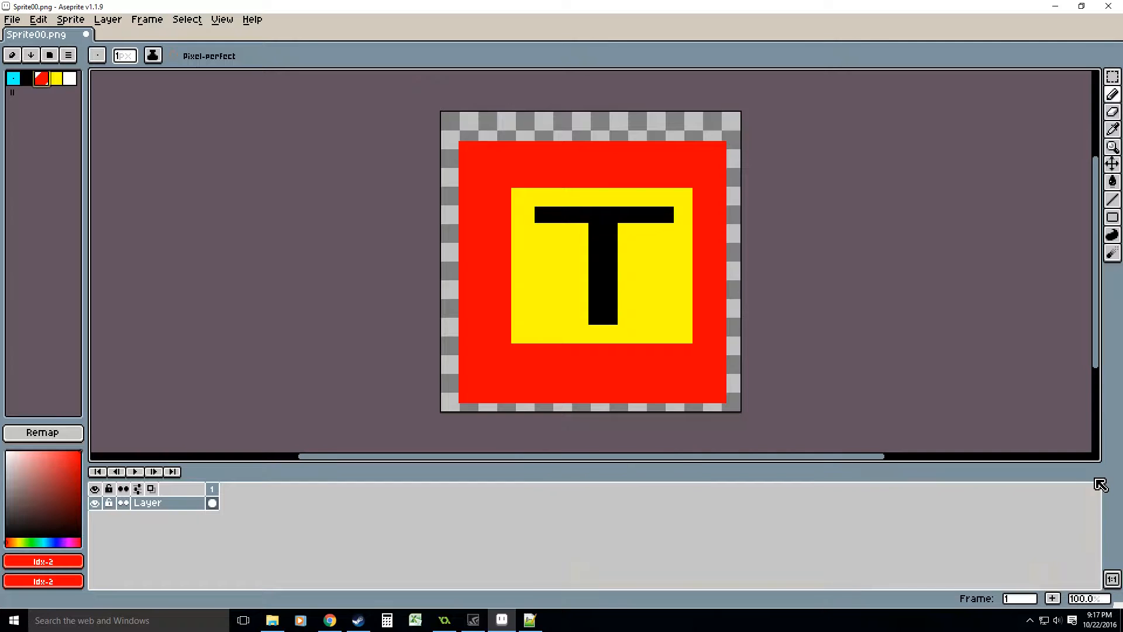
{"action": "left_click", "coordinate": [40, 79]}
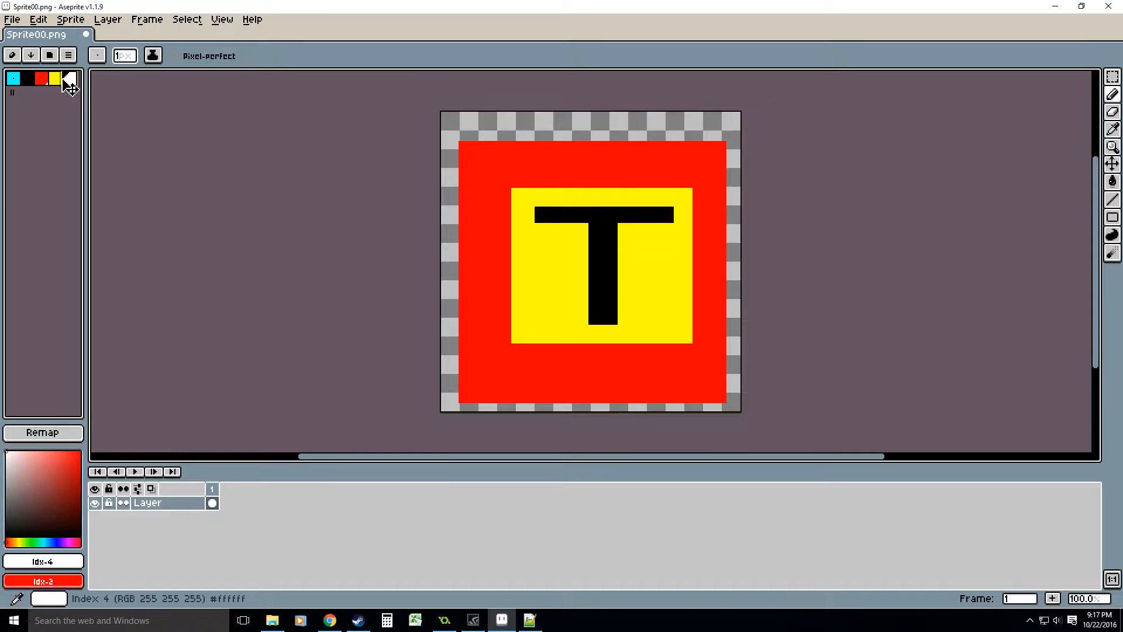
Test-run the palette-swap game in GameMaker Studio, close it, and open sprite0's image editor.
{"action": "left_click", "coordinate": [55, 78]}
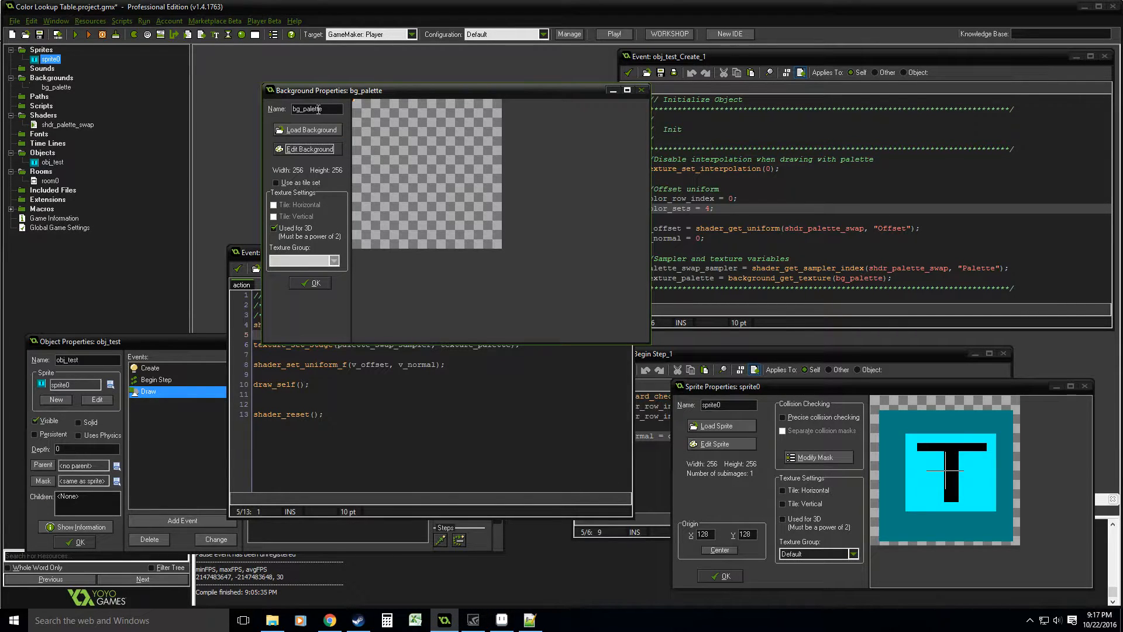
{"action": "mouse_move", "coordinate": [987, 441]}
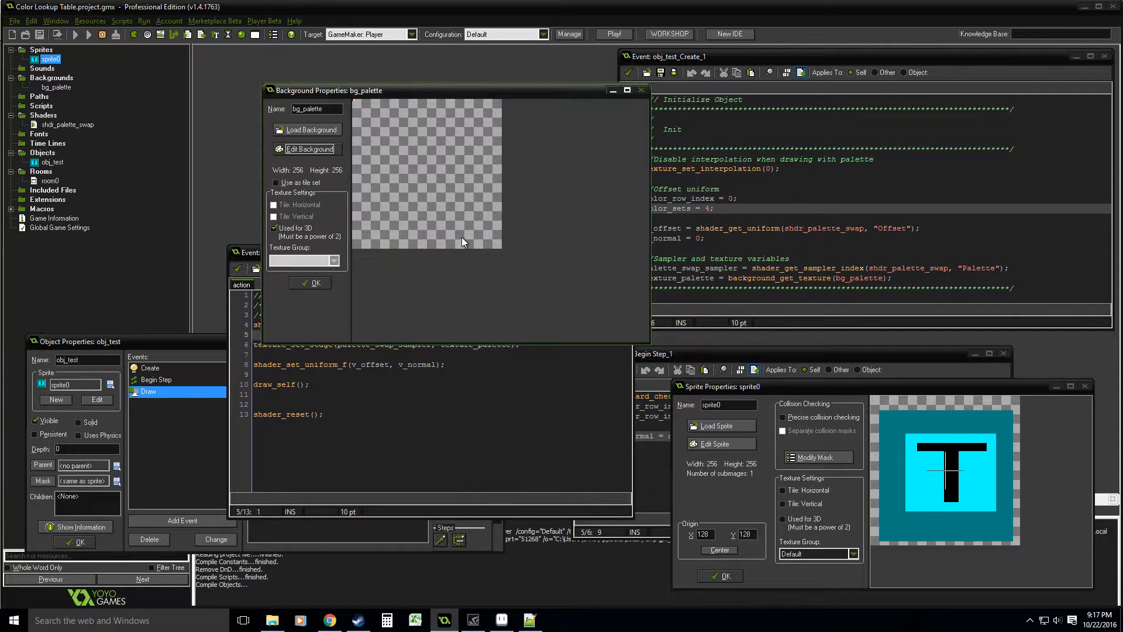
{"action": "left_click", "coordinate": [612, 34]}
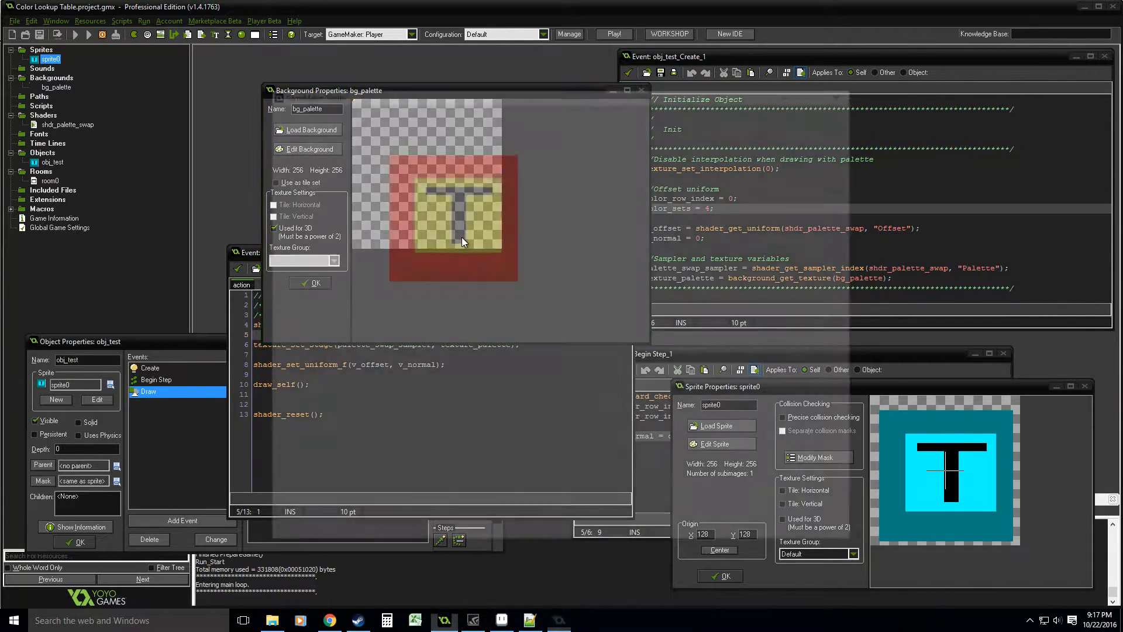
{"action": "left_click", "coordinate": [613, 34]}
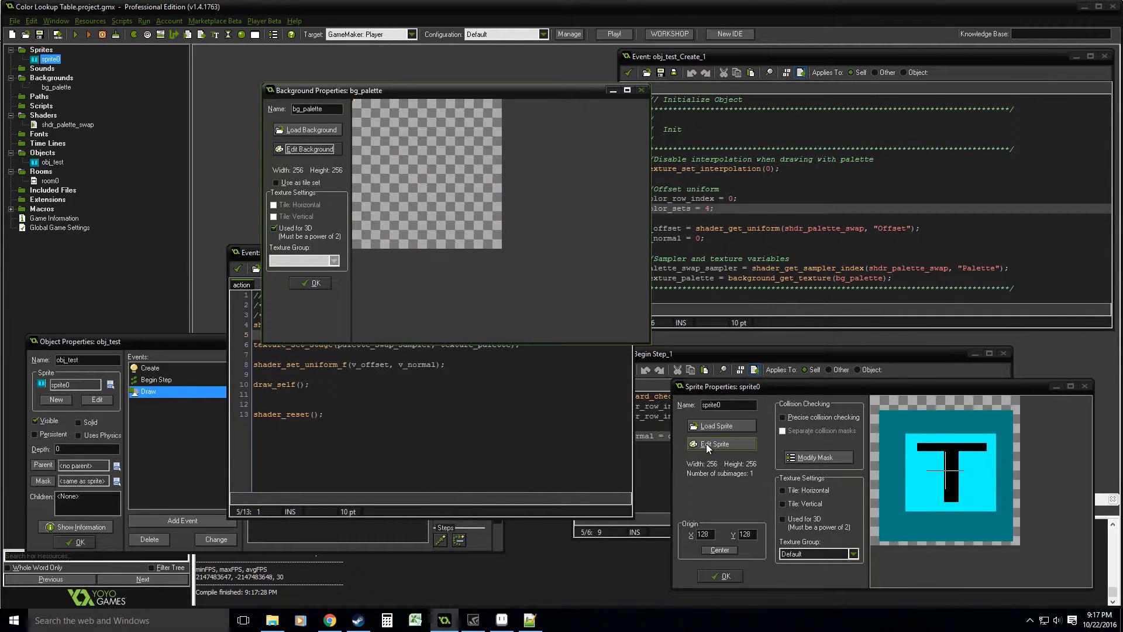
{"action": "left_click", "coordinate": [715, 444]}
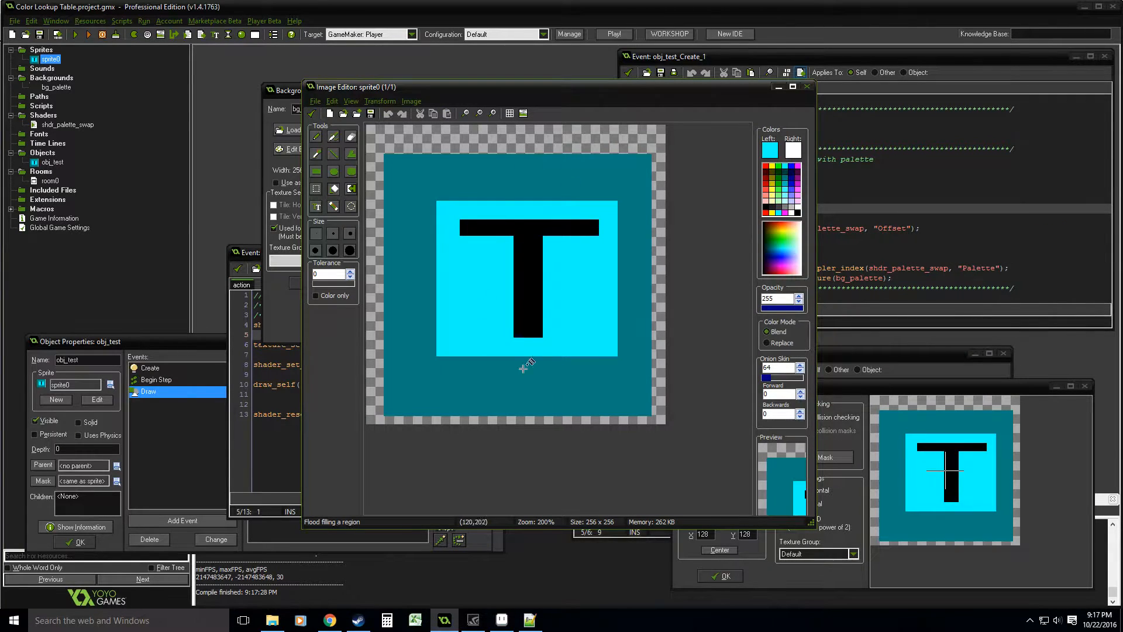
Close sprite0's image and sprite editors and open bg_palette's image at the top-left.
{"action": "left_click", "coordinate": [315, 100]}
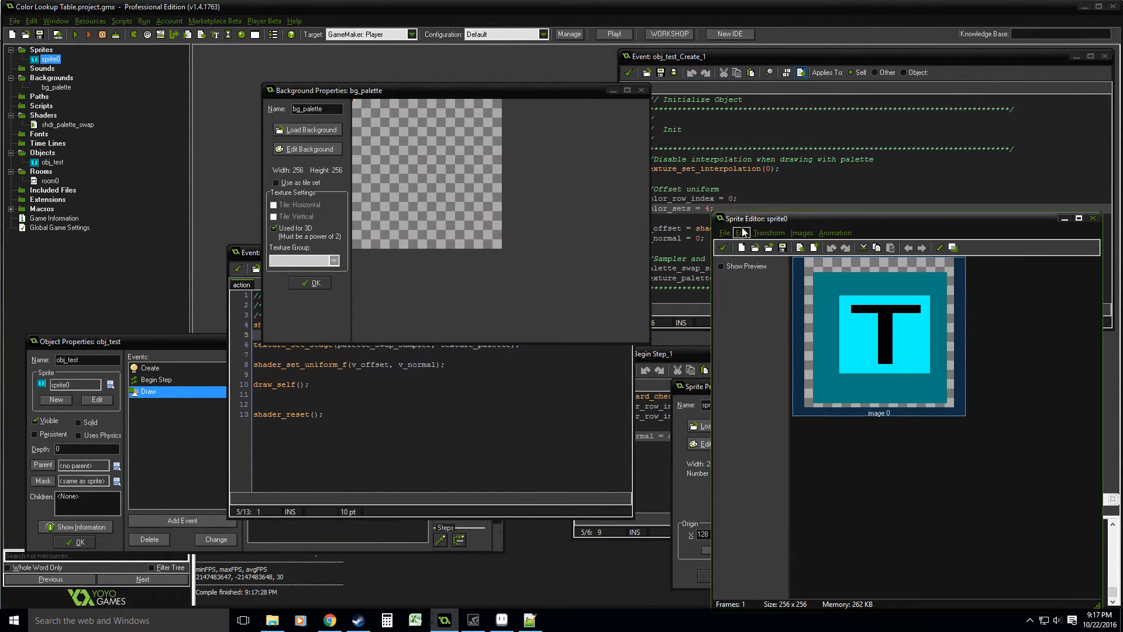
{"action": "left_click", "coordinate": [306, 149]}
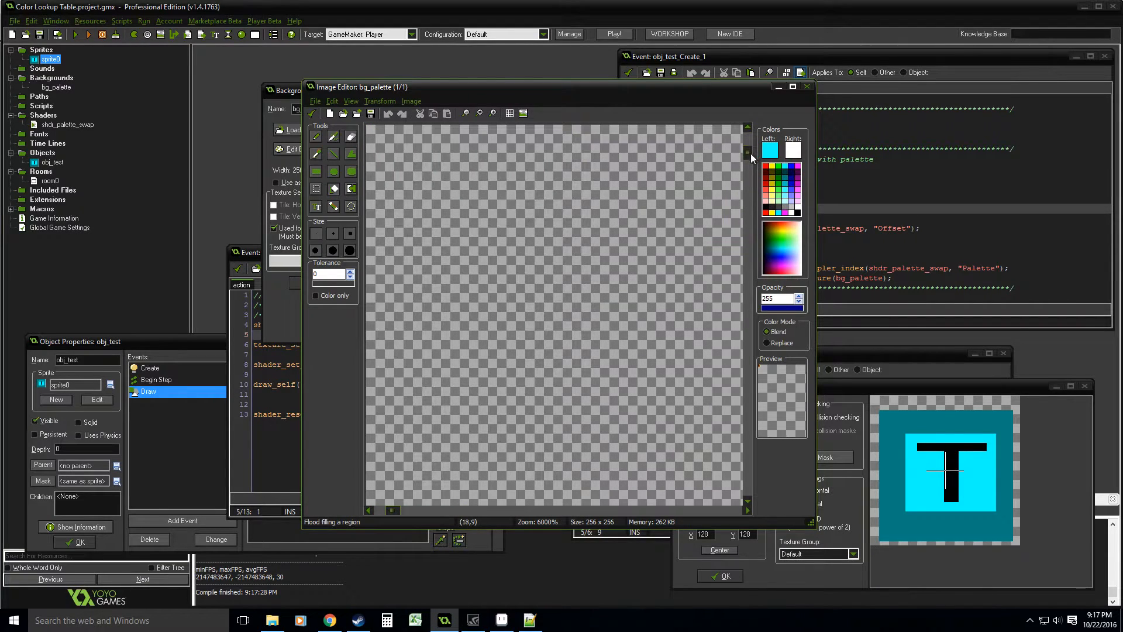
{"action": "left_click", "coordinate": [415, 158]}
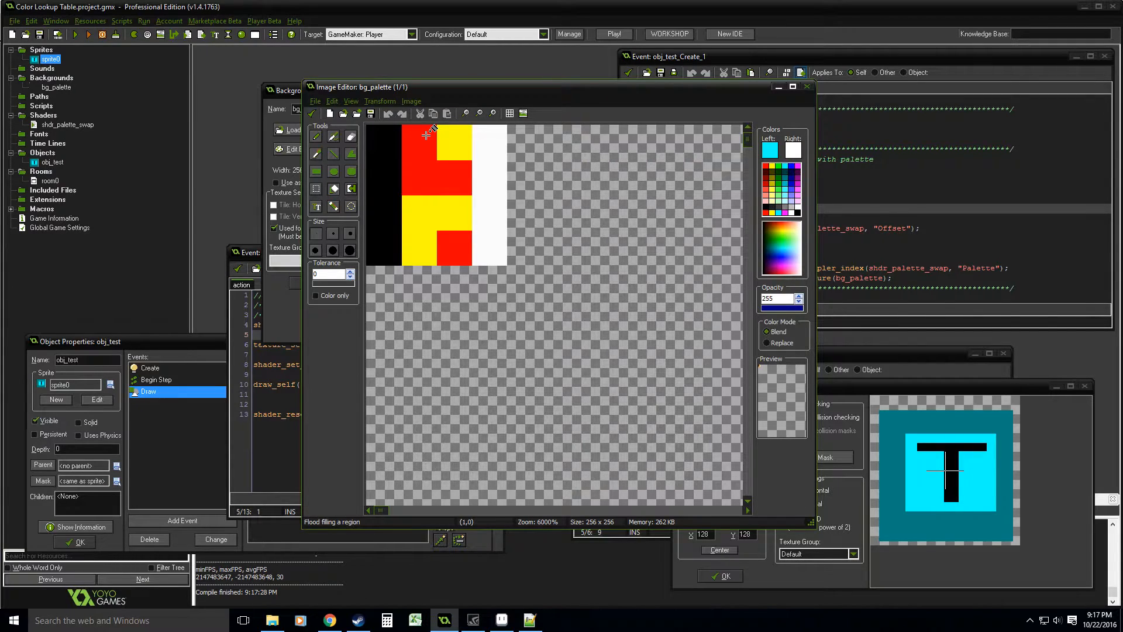
{"action": "left_click", "coordinate": [459, 136]}
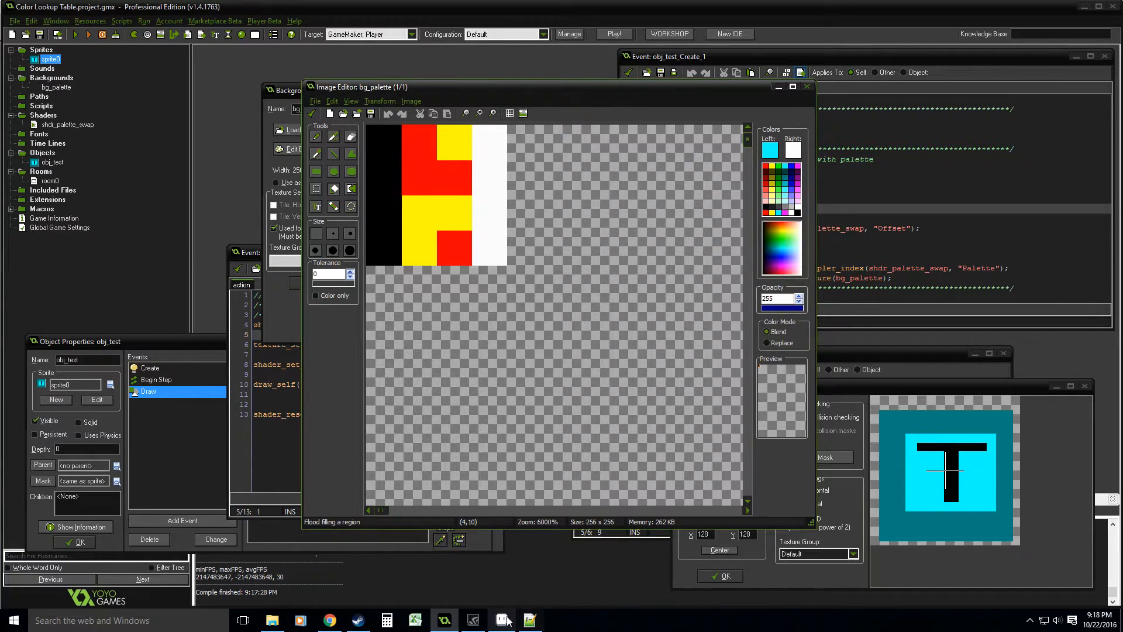
Back in Aseprite, inspect cyan index 0, black index 1 and red index 2, then open palette options.
{"action": "left_click", "coordinate": [530, 619]}
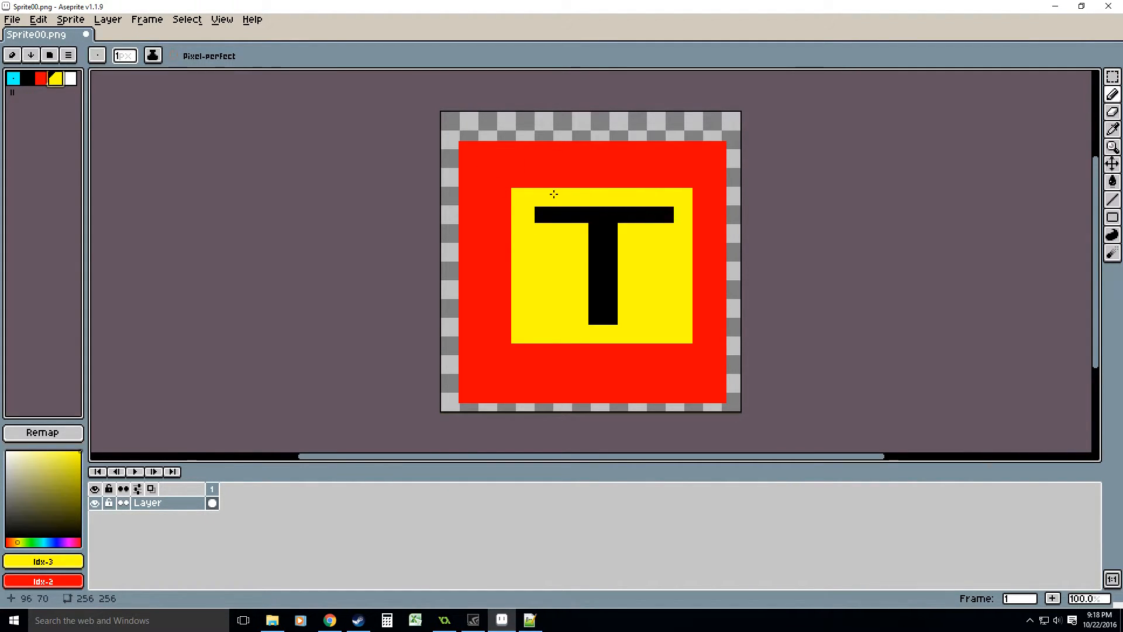
{"action": "mouse_move", "coordinate": [635, 274]}
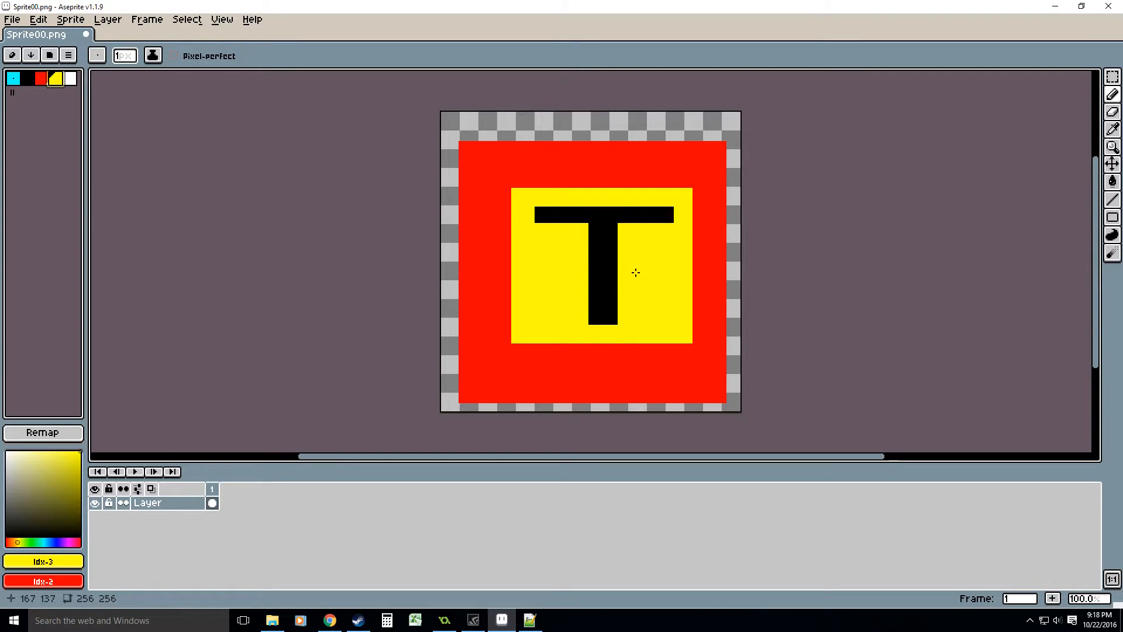
{"action": "mouse_move", "coordinate": [593, 257]}
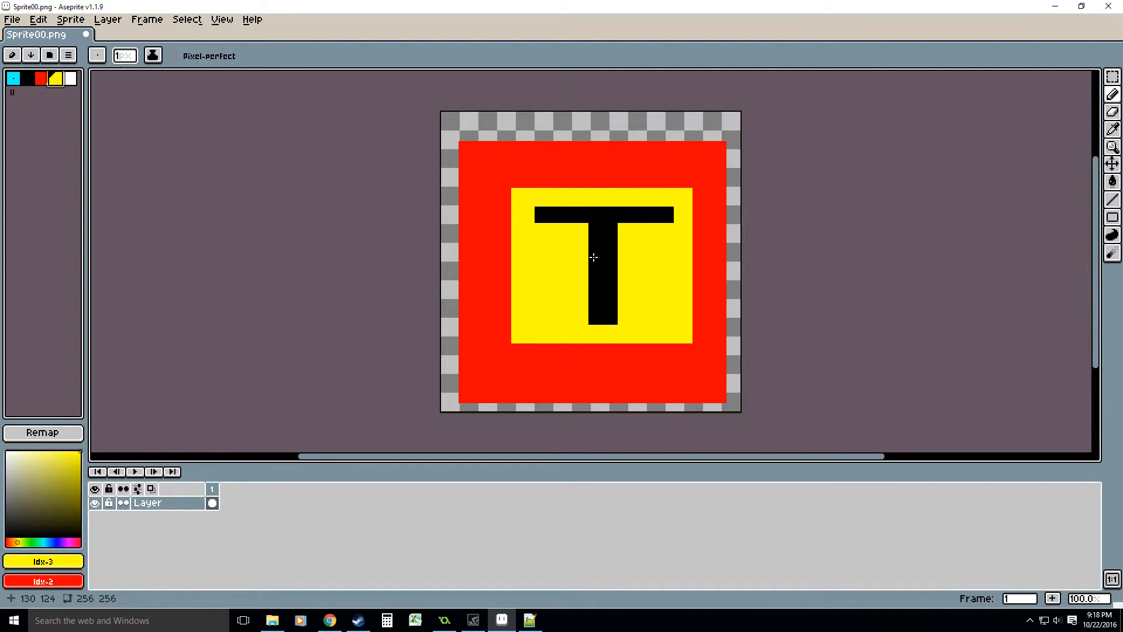
{"action": "mouse_move", "coordinate": [405, 153]}
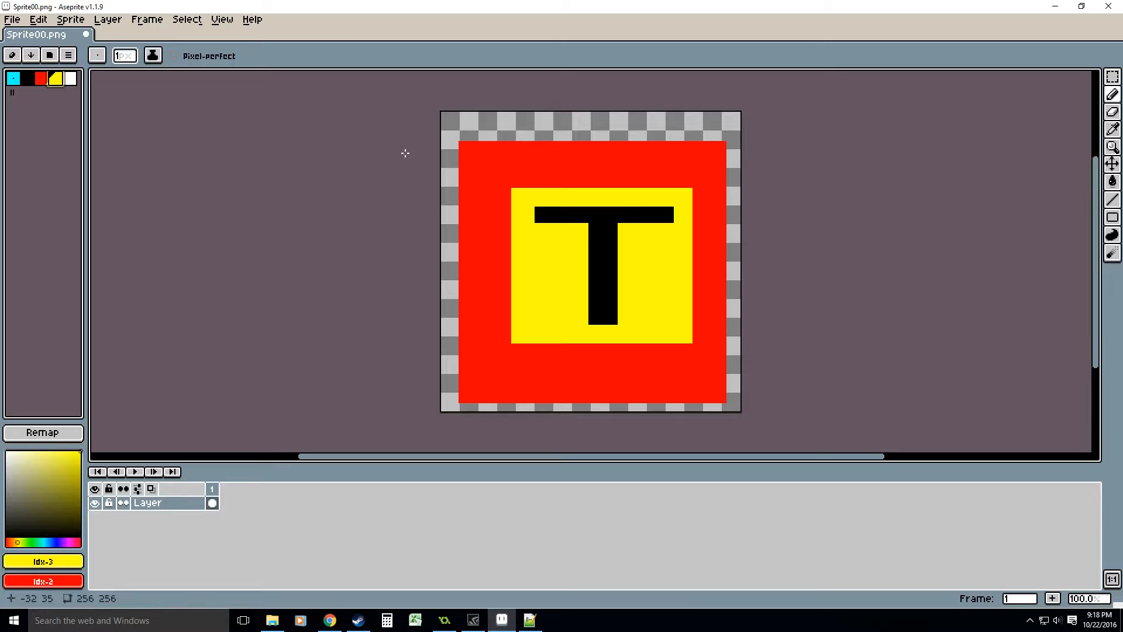
{"action": "left_click", "coordinate": [14, 79]}
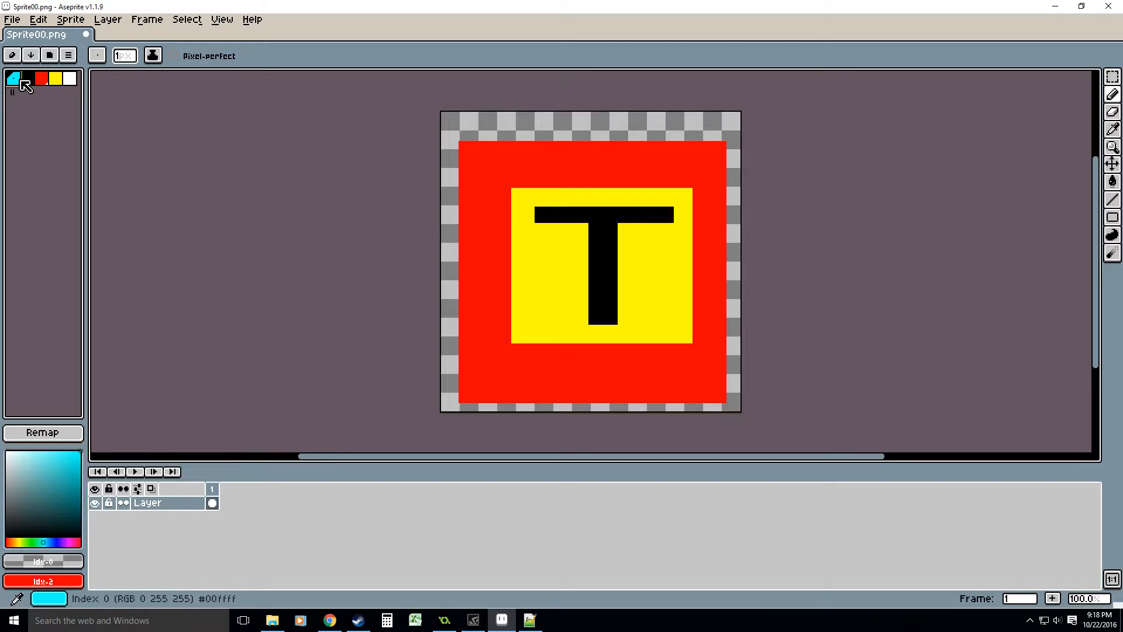
{"action": "left_click", "coordinate": [28, 79]}
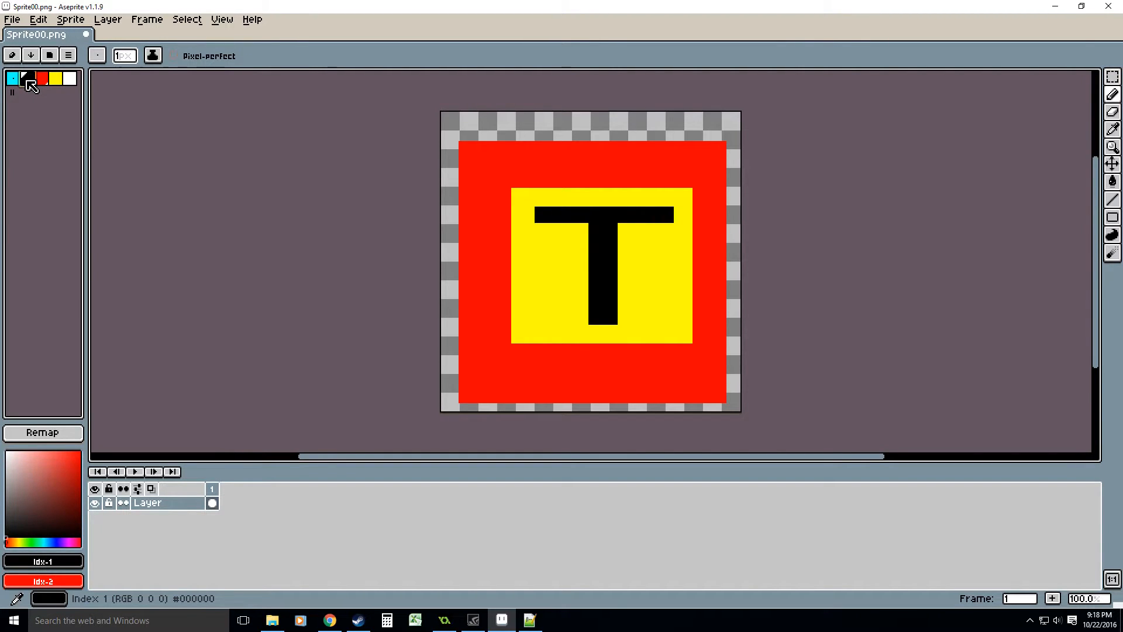
{"action": "left_click", "coordinate": [40, 79]}
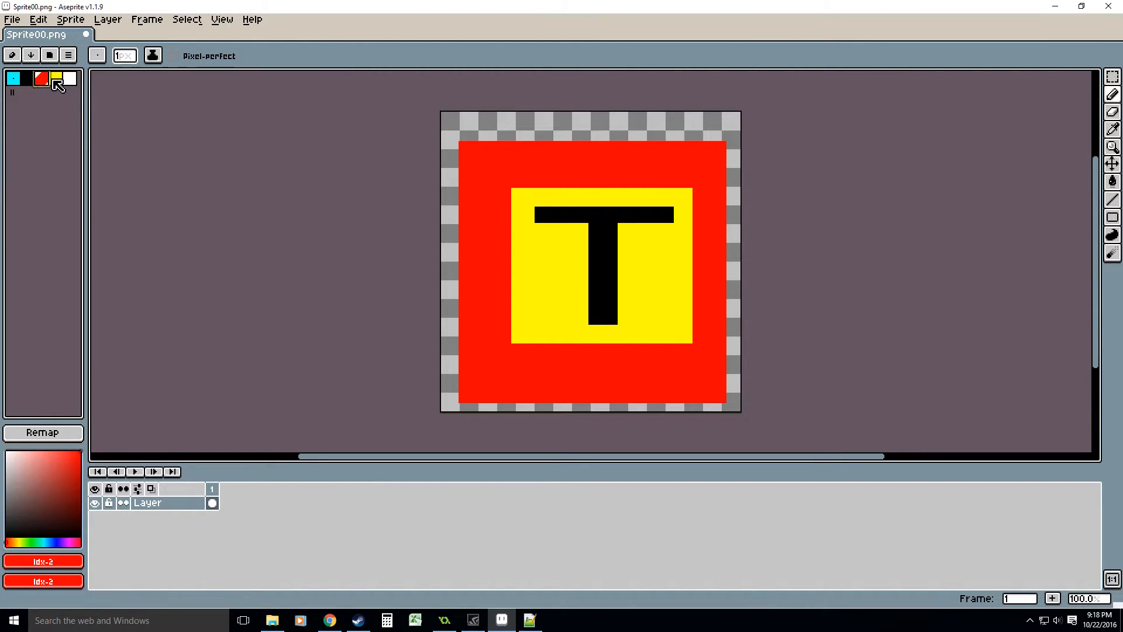
{"action": "left_click", "coordinate": [67, 55]}
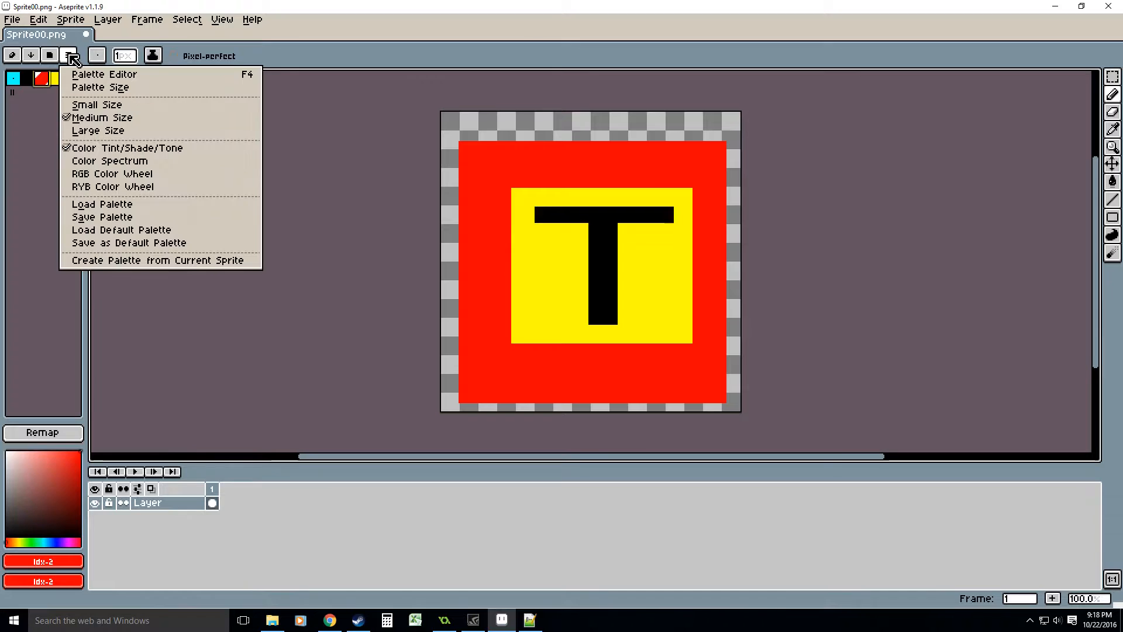
Load a lookup palette file from the Color Lookup folder and inspect one of its entries.
{"action": "left_click", "coordinate": [101, 204]}
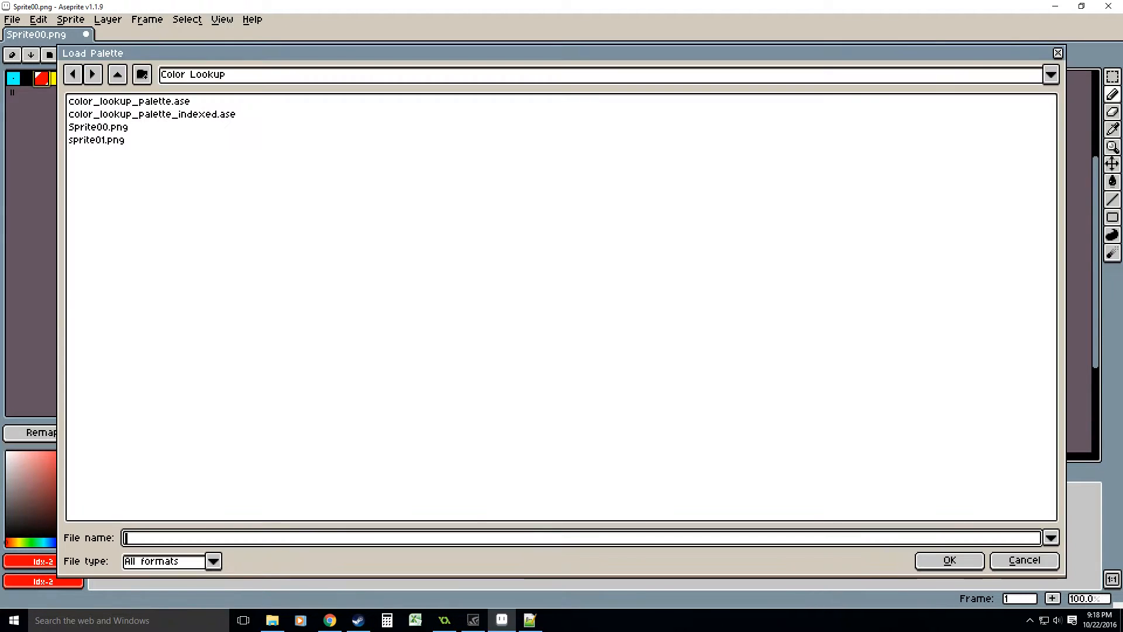
{"action": "left_click", "coordinate": [1024, 560]}
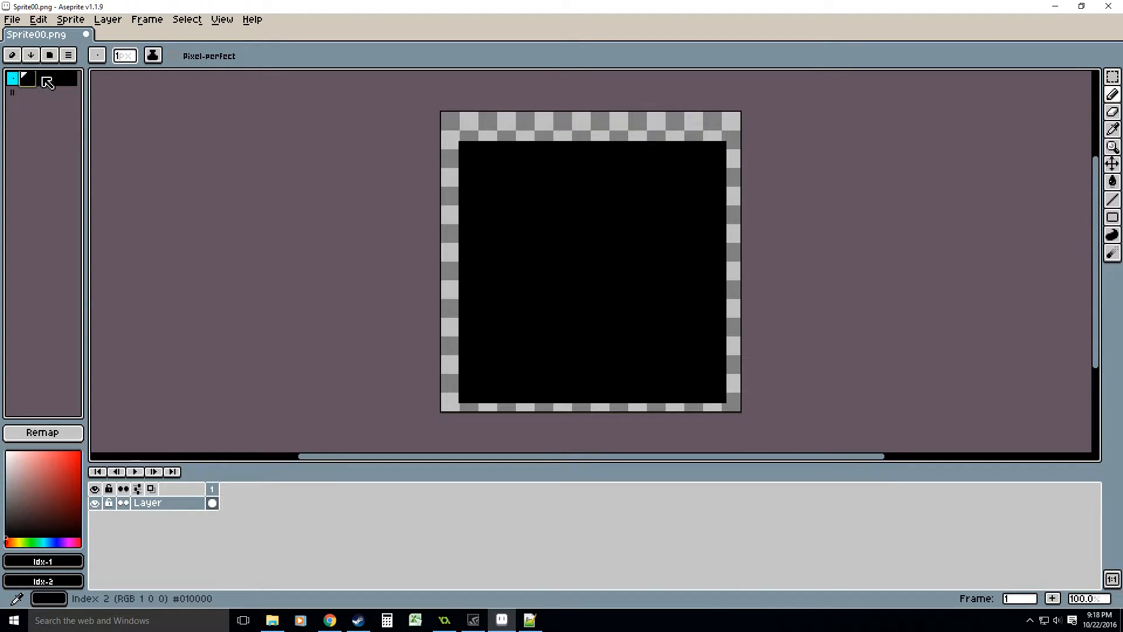
{"action": "left_click", "coordinate": [41, 79]}
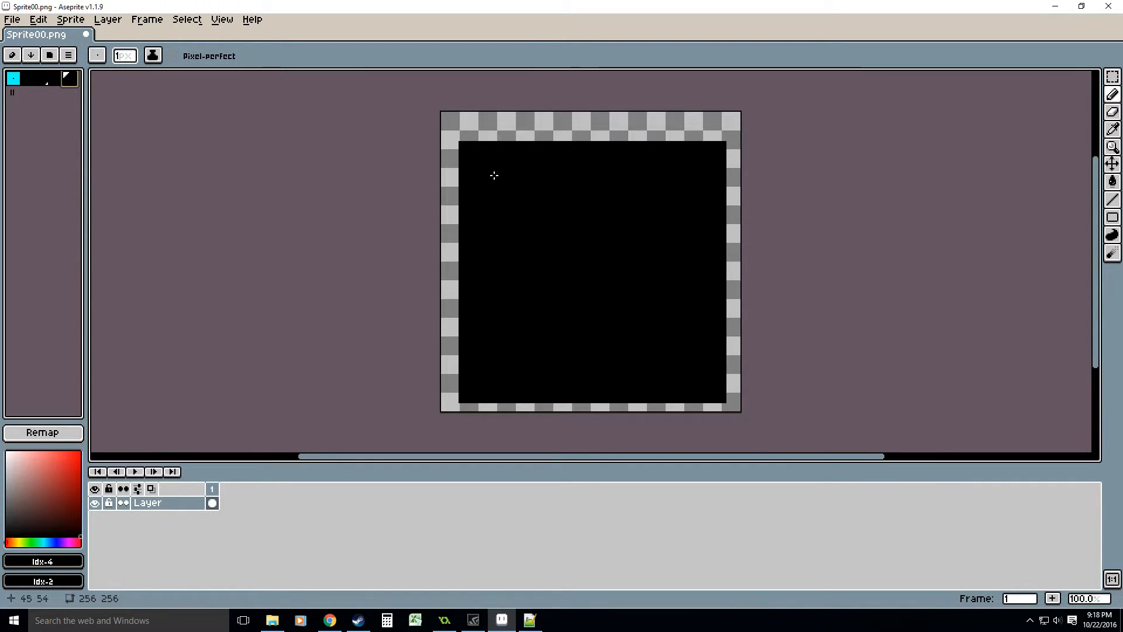
{"action": "mouse_move", "coordinate": [304, 161]}
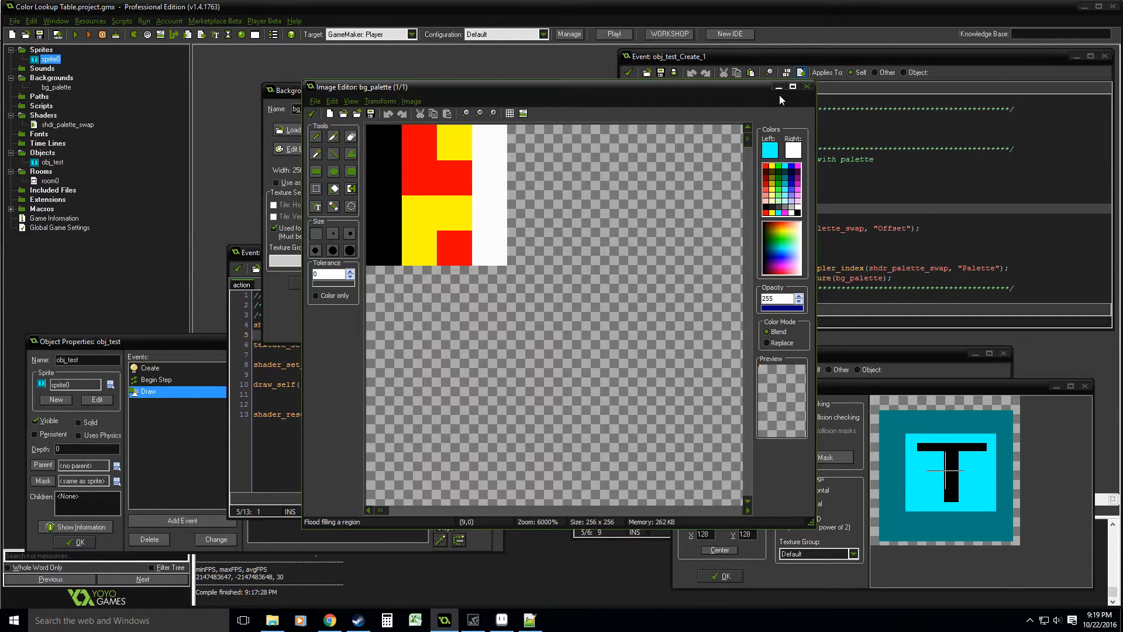
Close the bg_palette Image Editor and bring Aseprite with the black sprite to the front.
{"action": "left_click", "coordinate": [806, 87]}
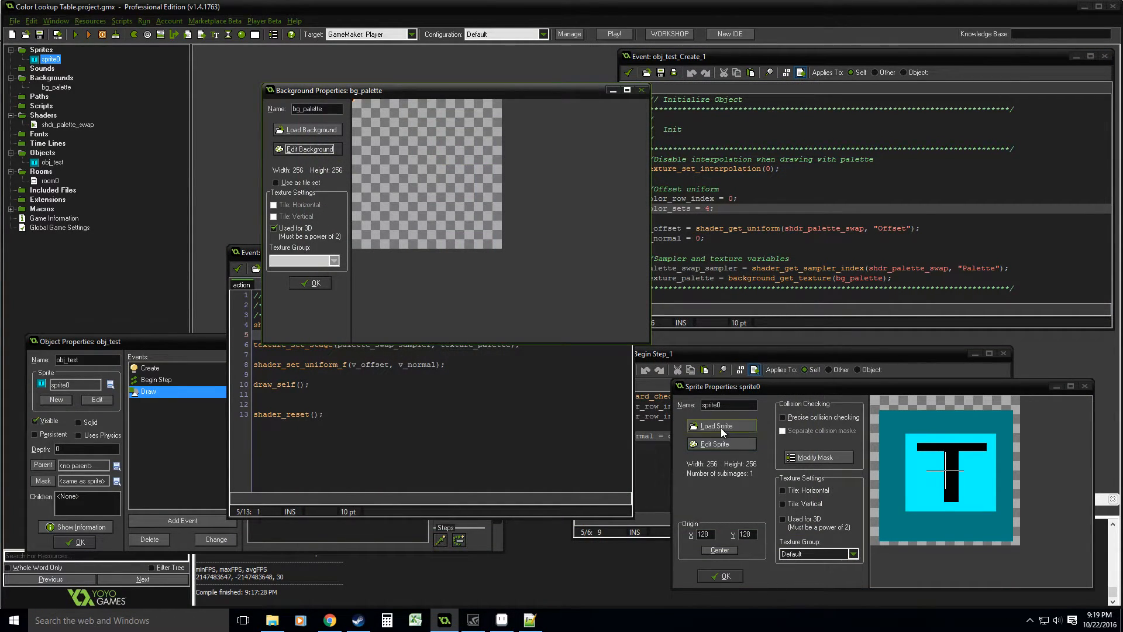
{"action": "left_click", "coordinate": [716, 425]}
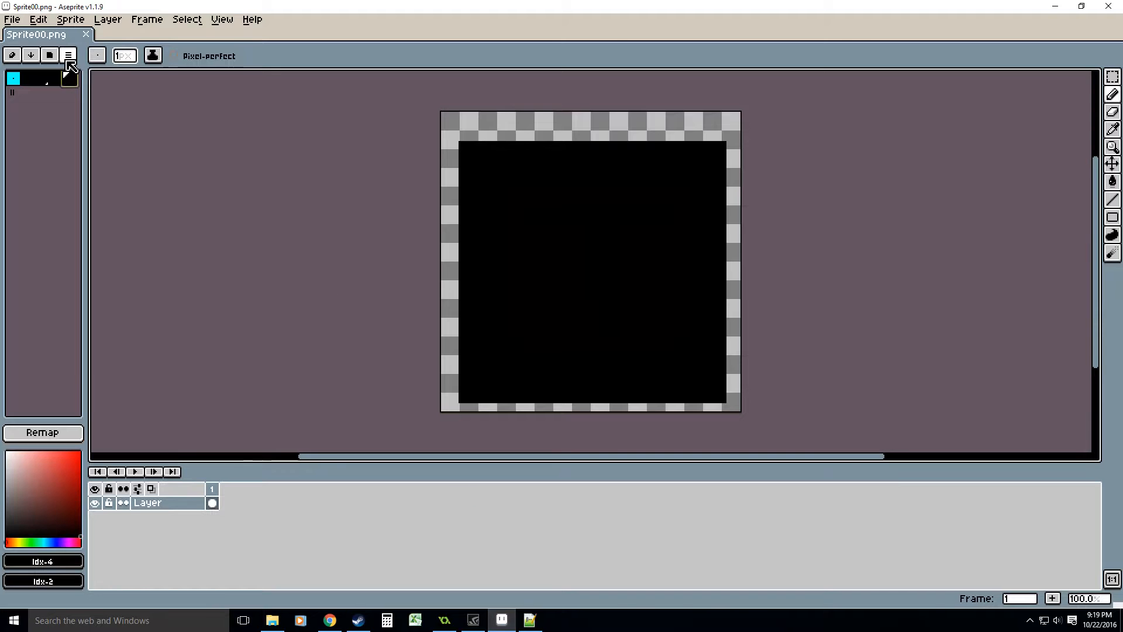
Reload the original cyan, black, red, yellow and white palette file via Load Palette.
{"action": "left_click", "coordinate": [68, 55]}
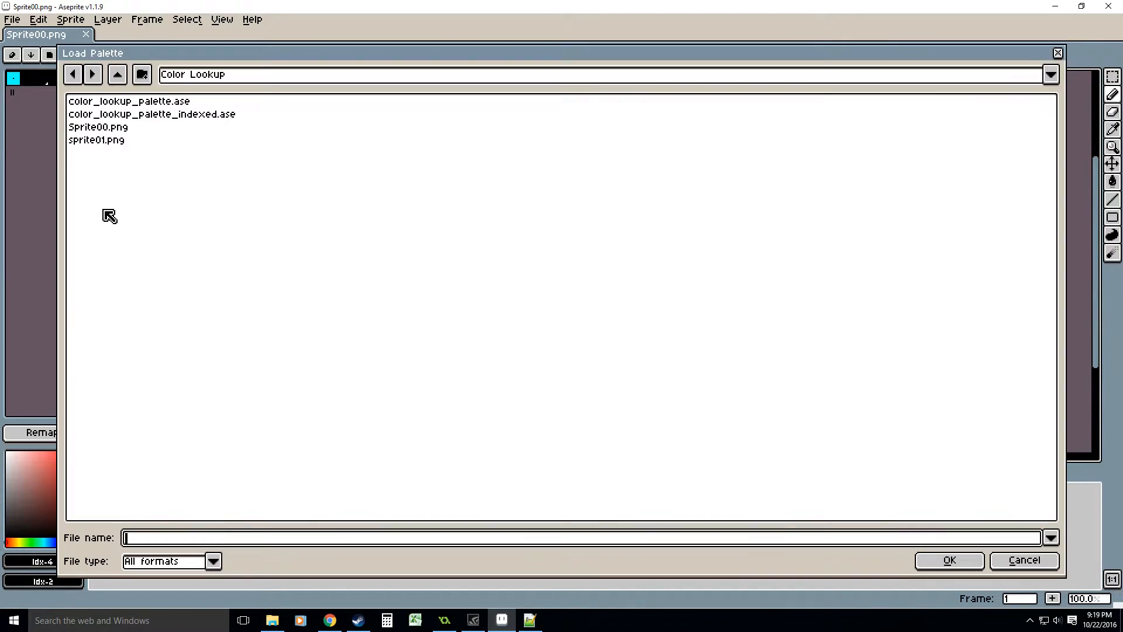
{"action": "left_click", "coordinate": [1024, 559]}
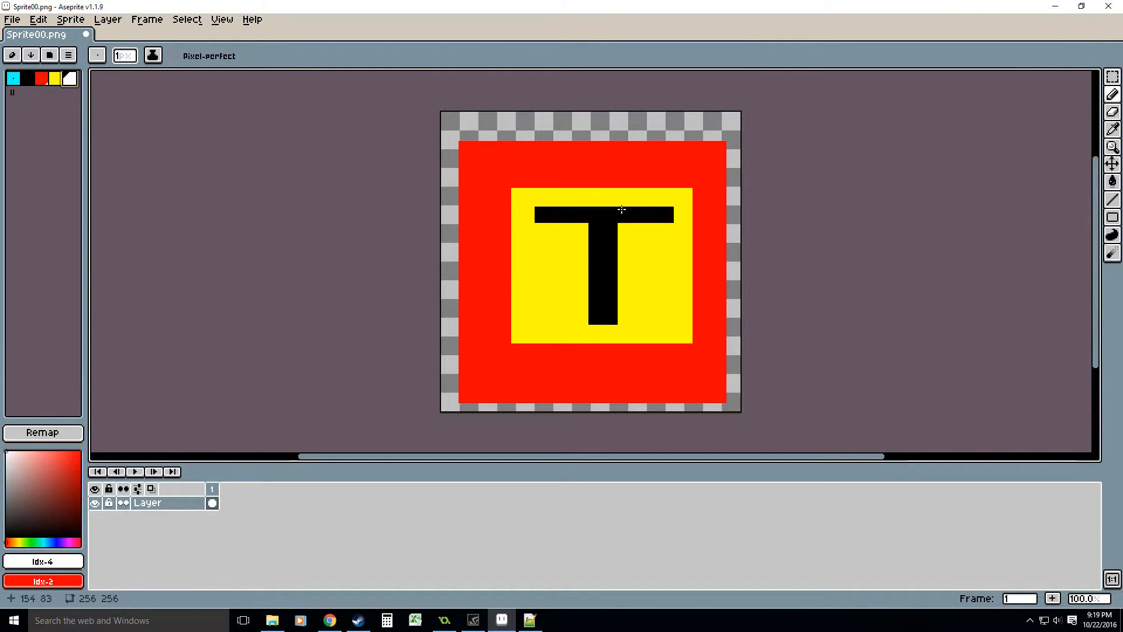
{"action": "mouse_move", "coordinate": [360, 199]}
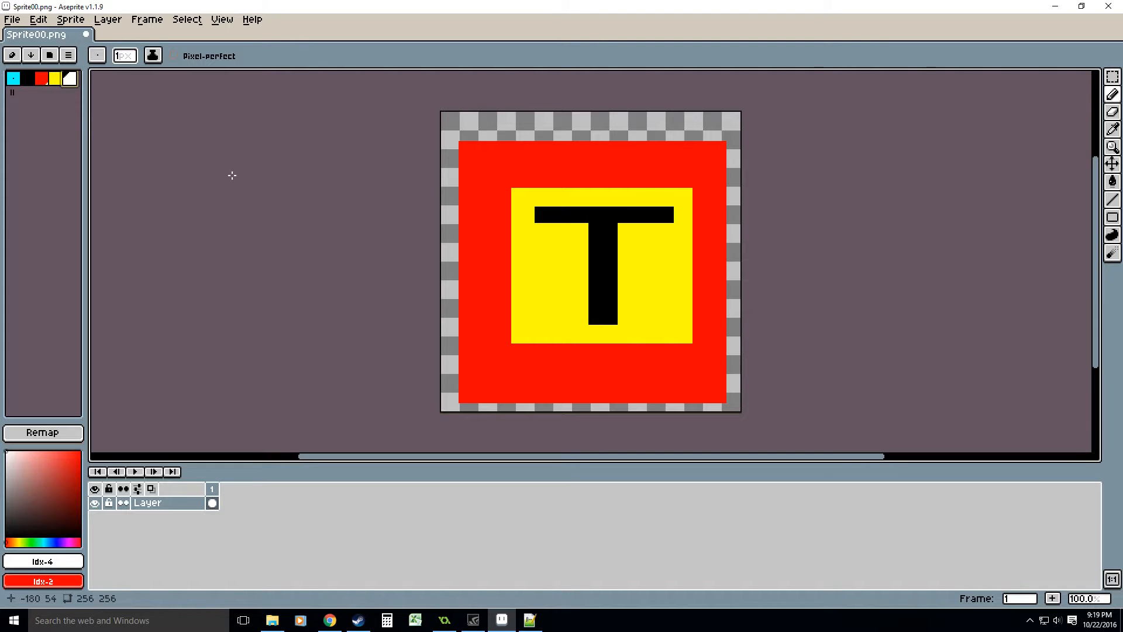
{"action": "mouse_move", "coordinate": [673, 170]}
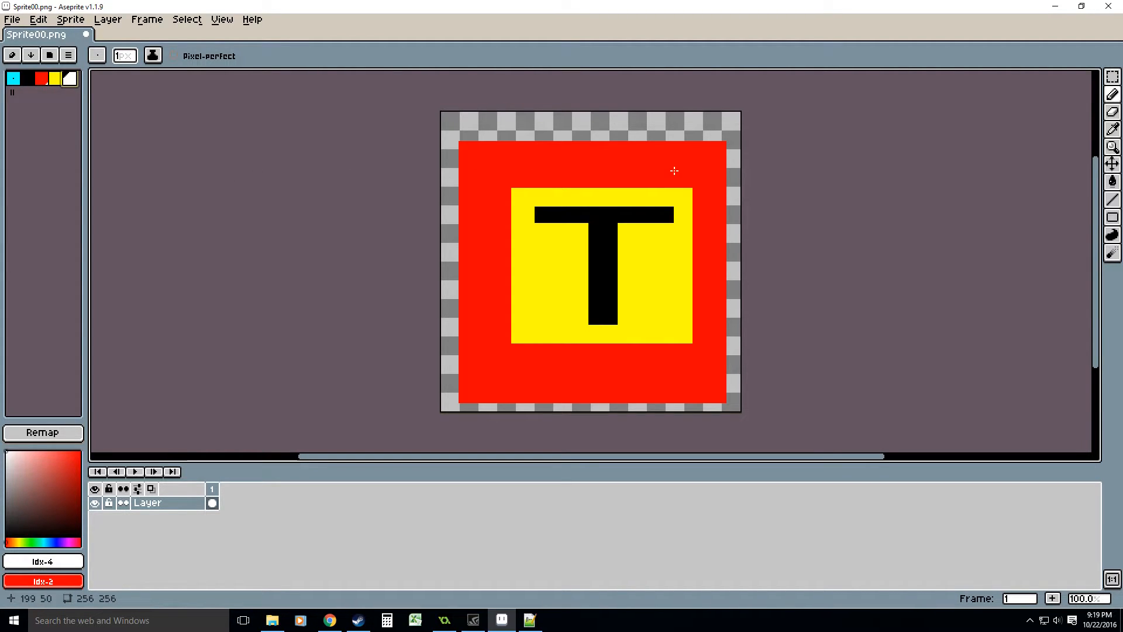
{"action": "mouse_move", "coordinate": [679, 246]}
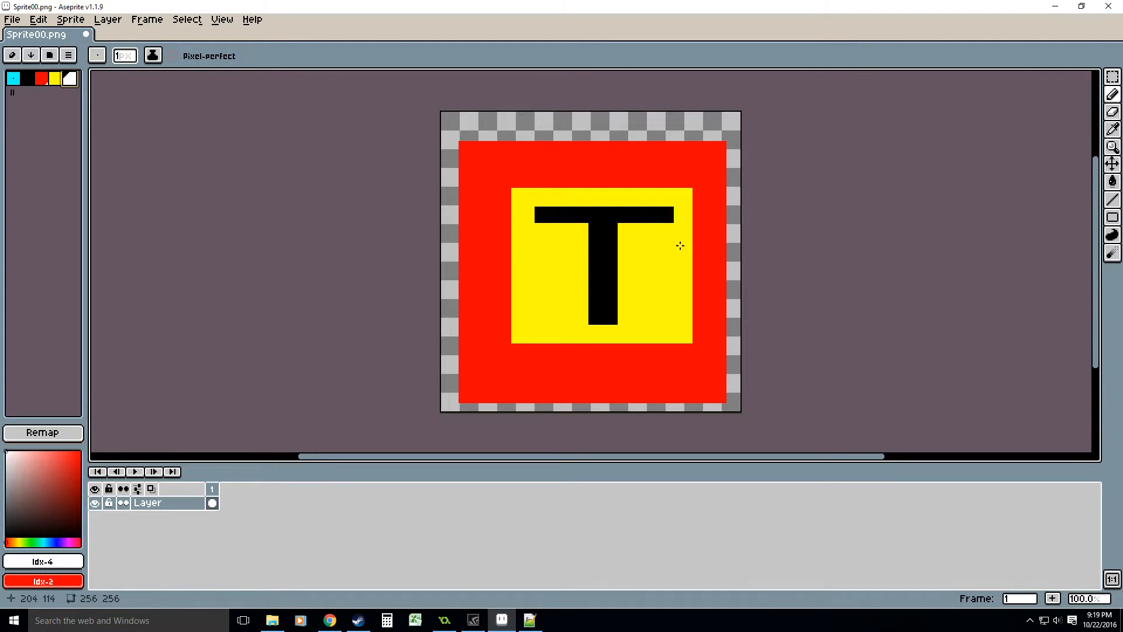
{"action": "mouse_move", "coordinate": [403, 555]}
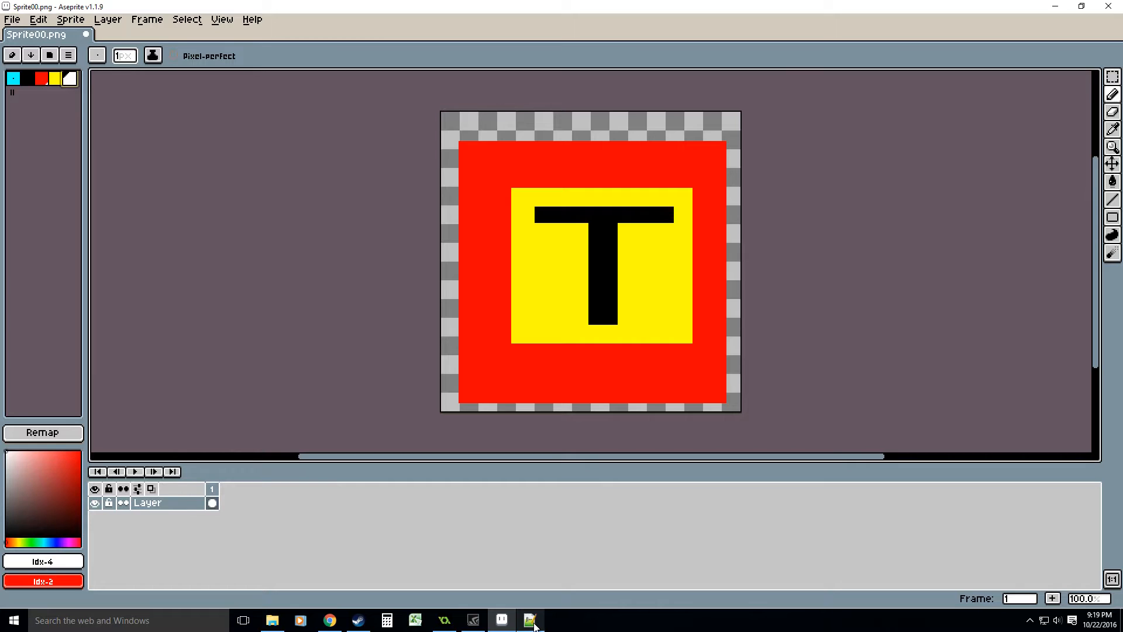
Select the palette and Aseprite path lines in the Notepad++ batch script, then return to Sprite00.png.
{"action": "left_click", "coordinate": [529, 620]}
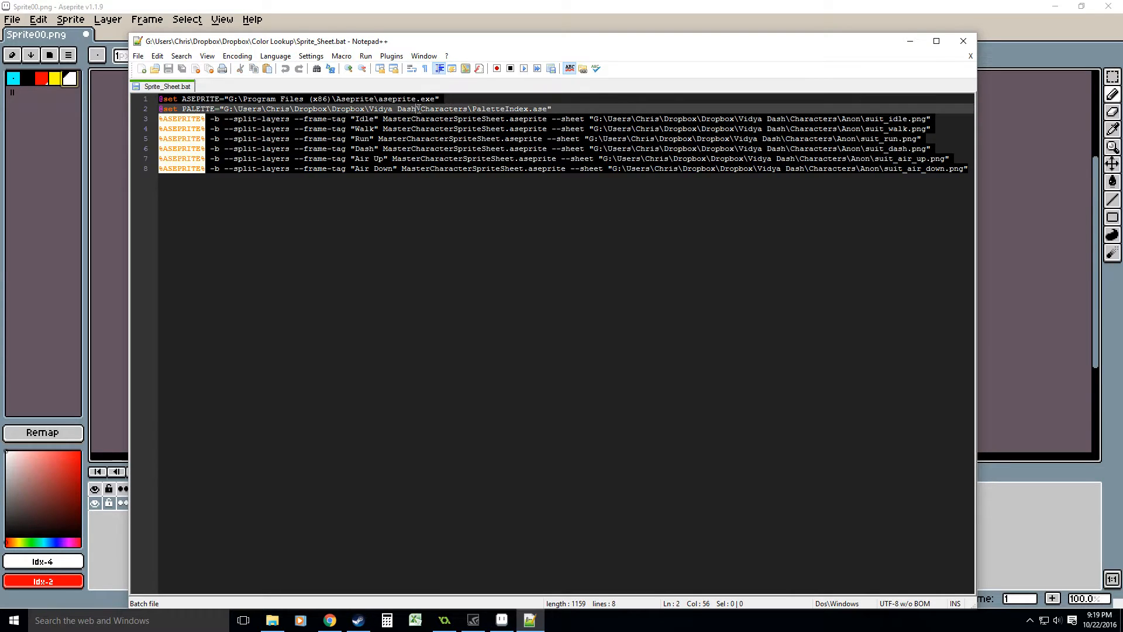
{"action": "left_click", "coordinate": [183, 108]}
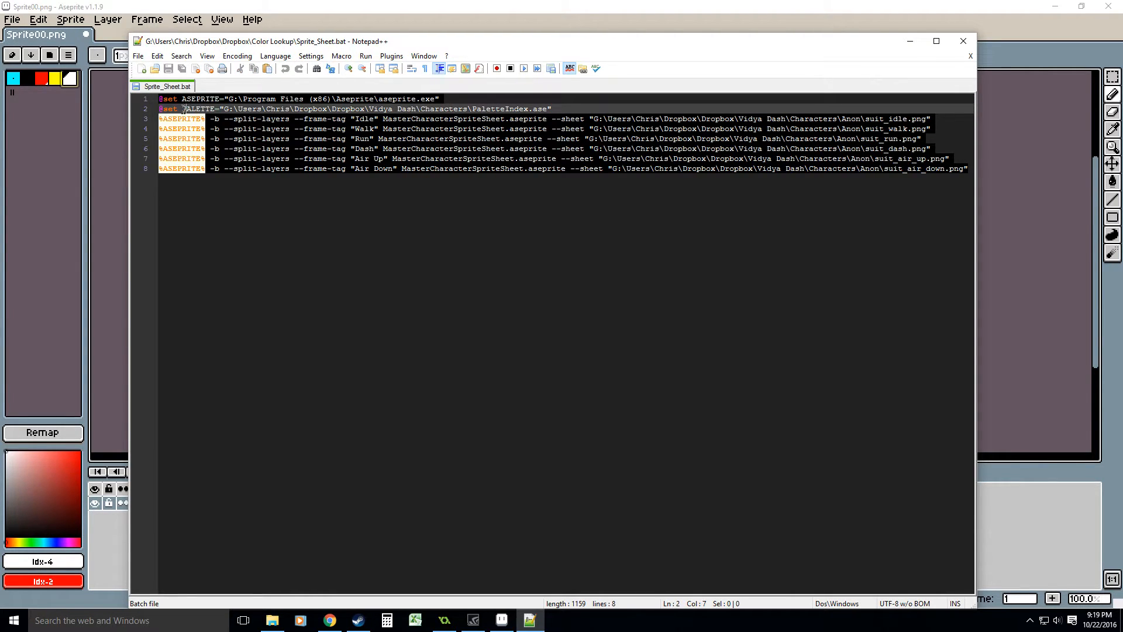
{"action": "left_click_drag", "start_coordinate": [183, 108], "coordinate": [552, 108]}
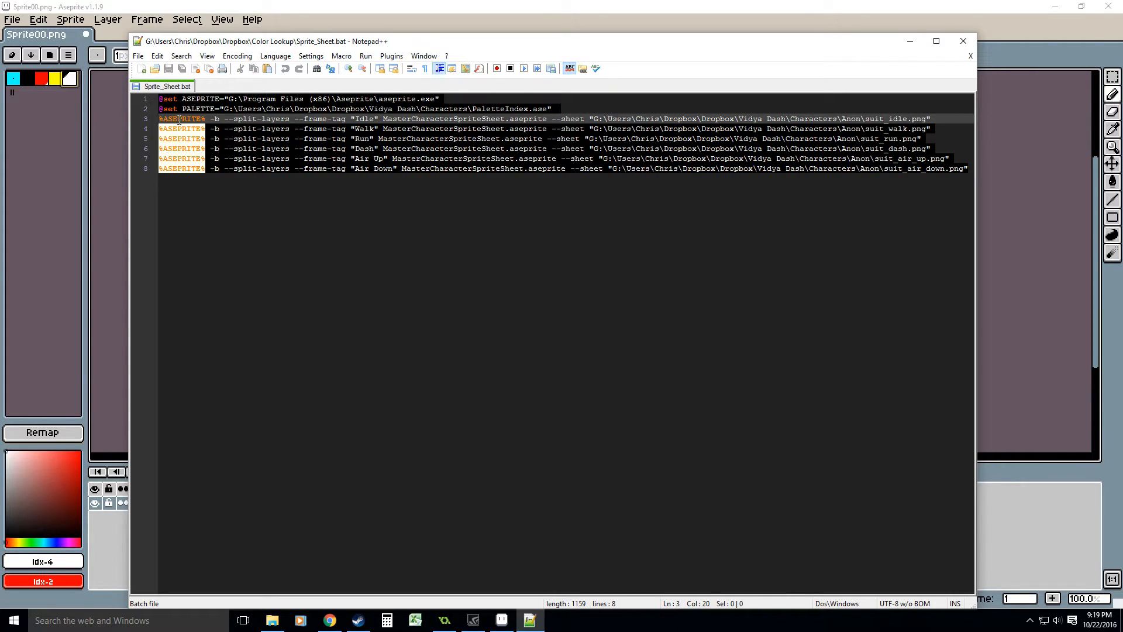
{"action": "left_click_drag", "start_coordinate": [208, 118], "coordinate": [612, 119]}
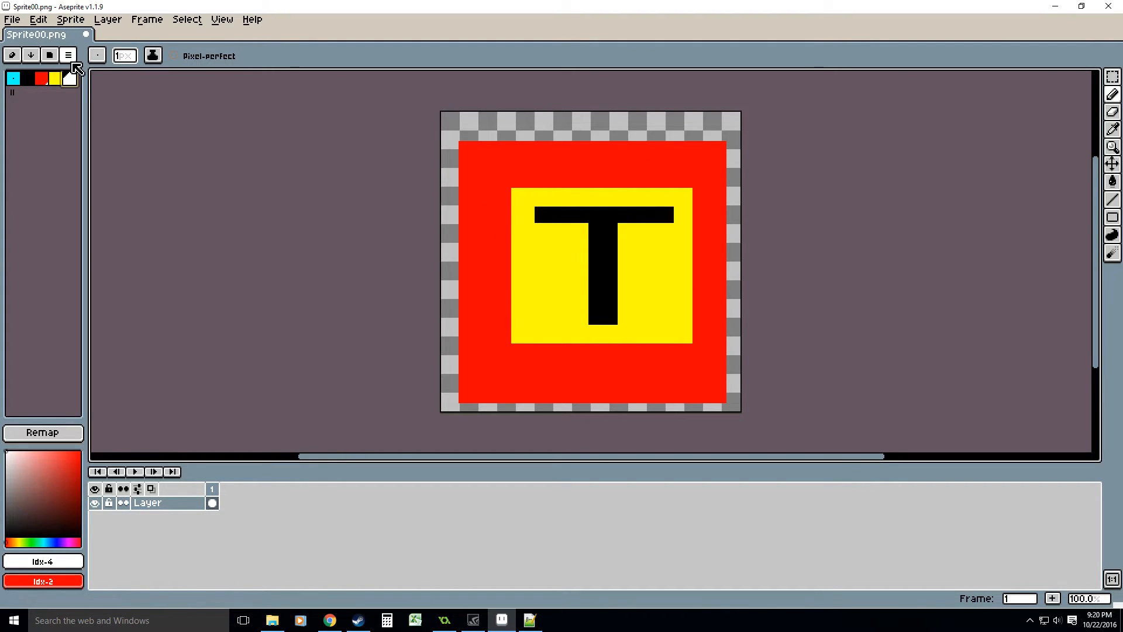
{"action": "left_click", "coordinate": [68, 55]}
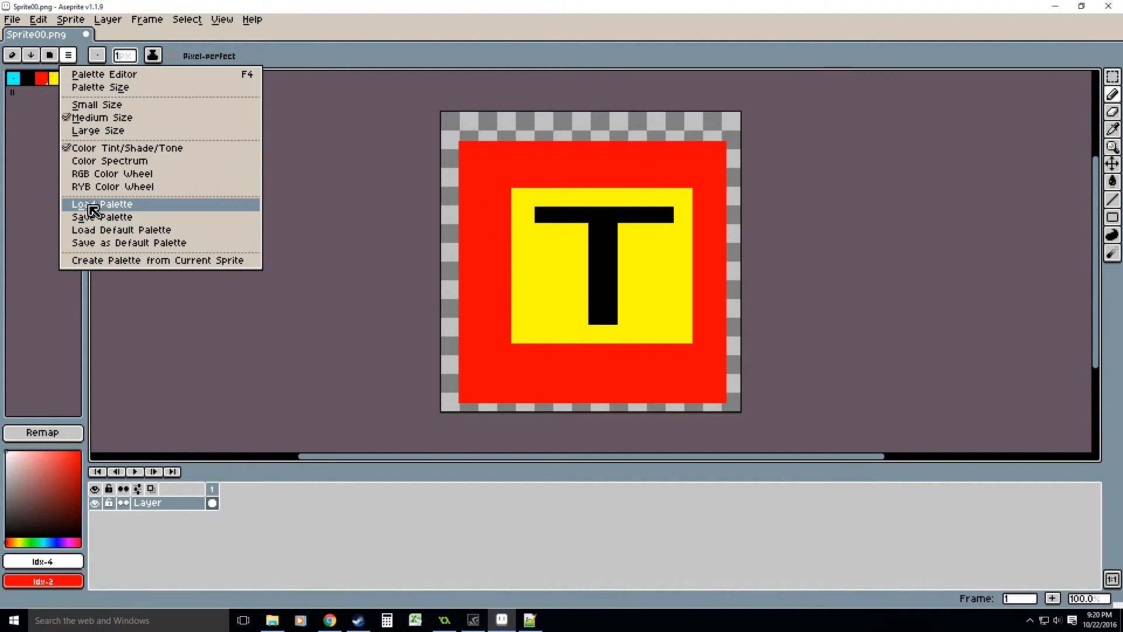
{"action": "left_click", "coordinate": [99, 205]}
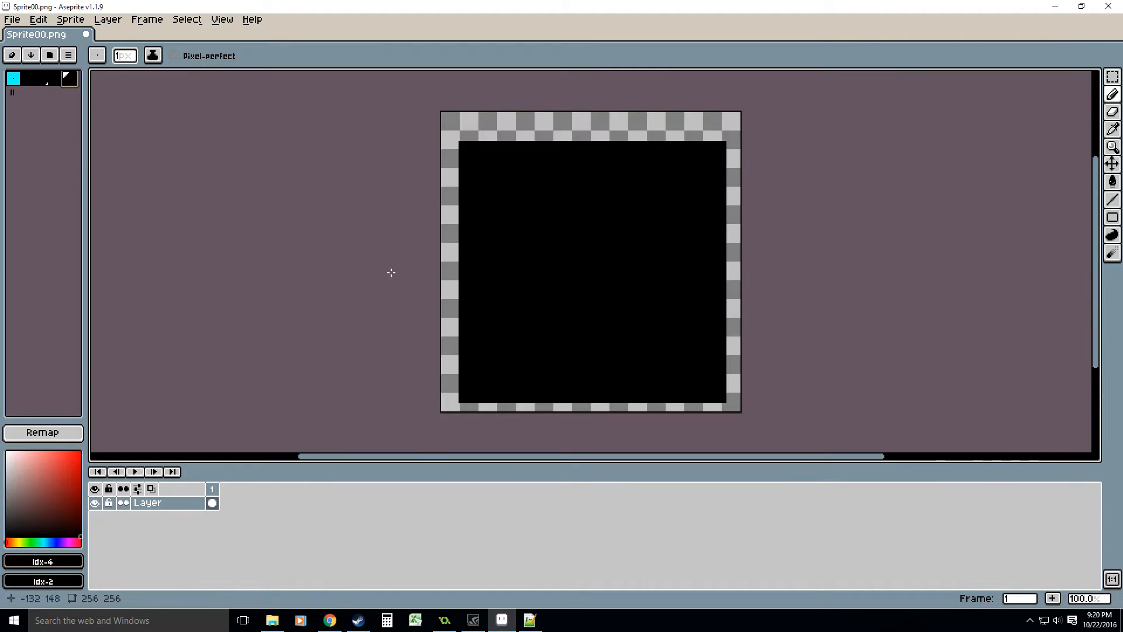
{"action": "left_click", "coordinate": [67, 55]}
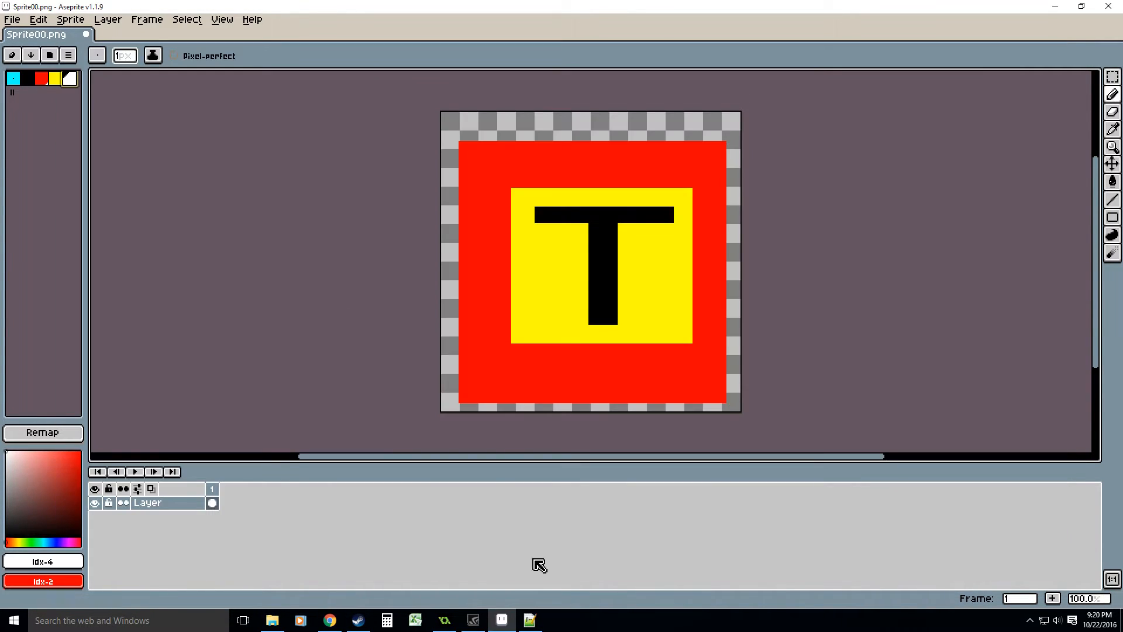
Bring GameMaker Studio forward to view the empty 256×256 bg_palette Background Properties.
{"action": "left_click", "coordinate": [444, 620]}
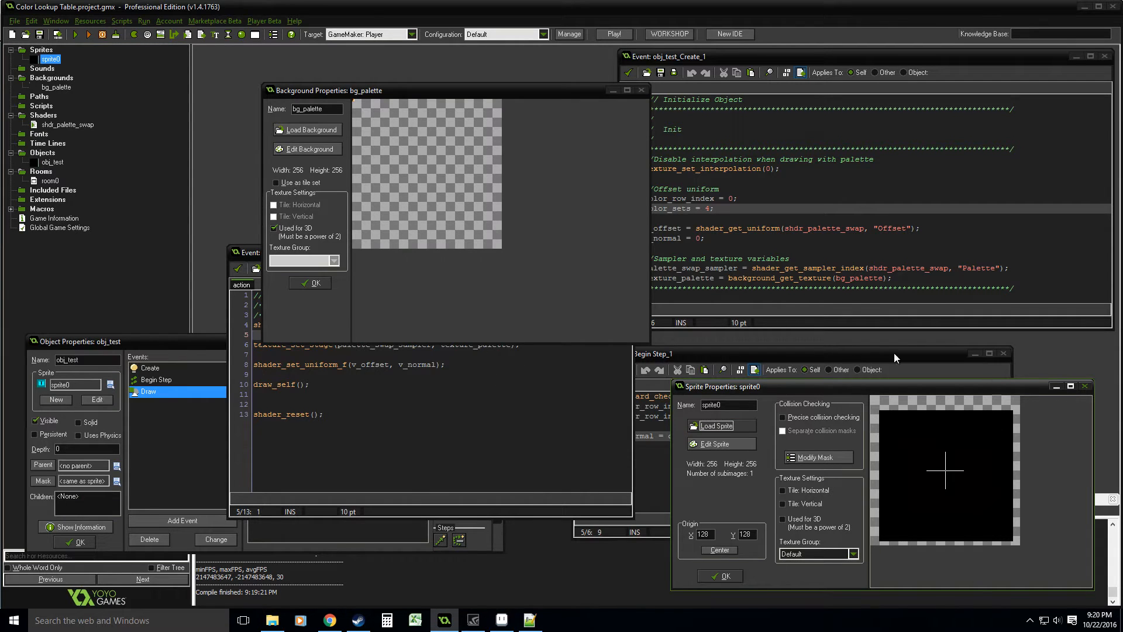
{"action": "mouse_move", "coordinate": [376, 119]}
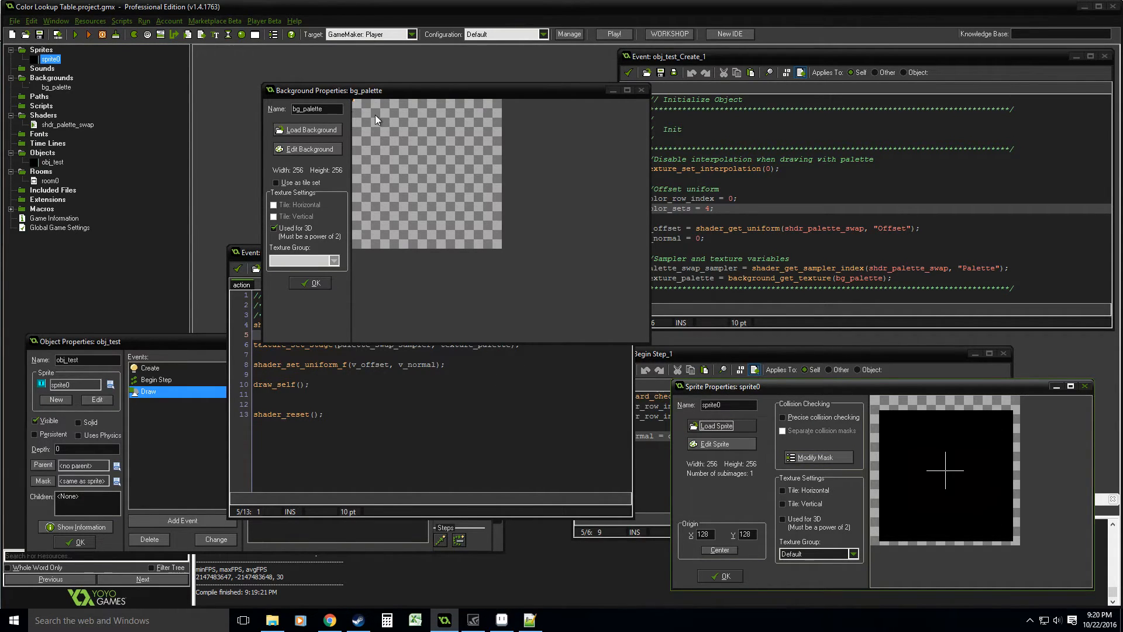
{"action": "mouse_move", "coordinate": [389, 128]}
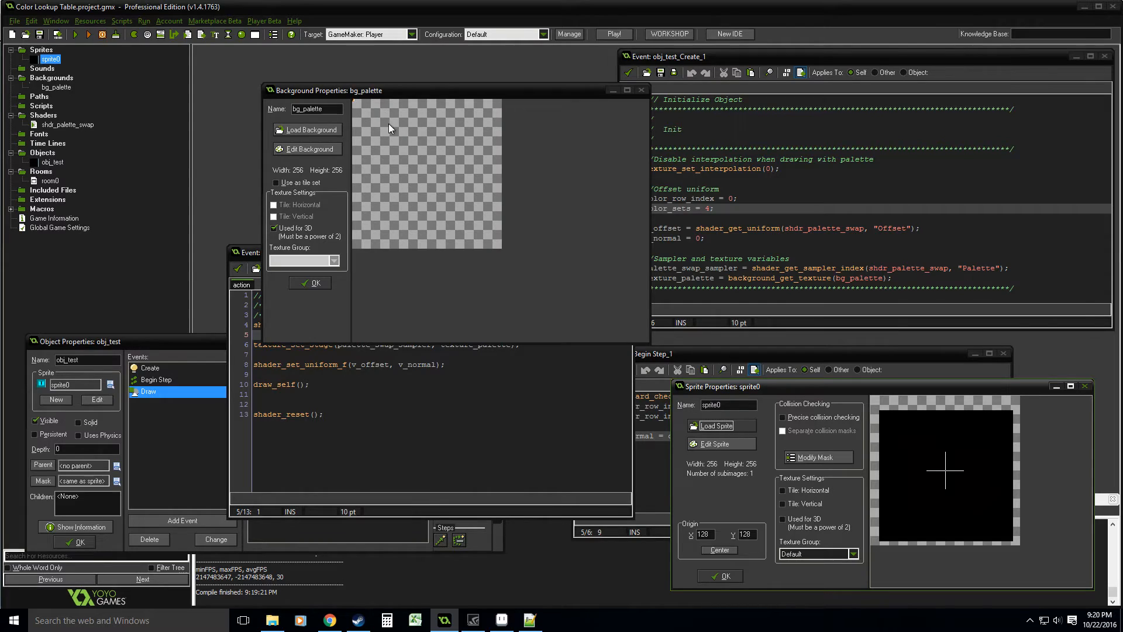
{"action": "mouse_move", "coordinate": [373, 107]}
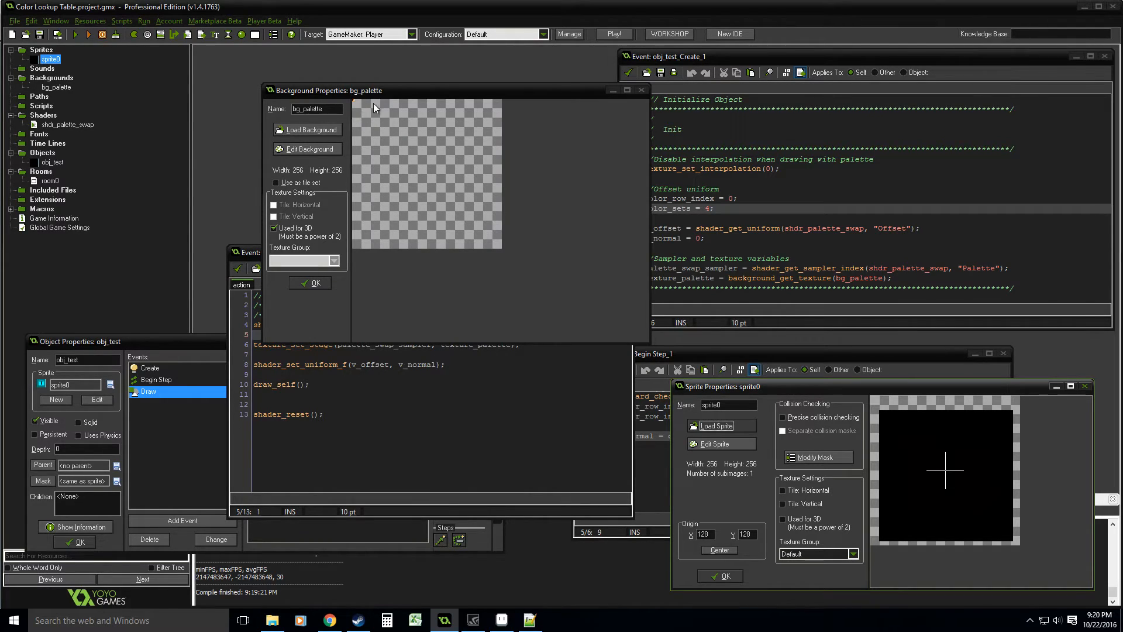
{"action": "mouse_move", "coordinate": [922, 450]}
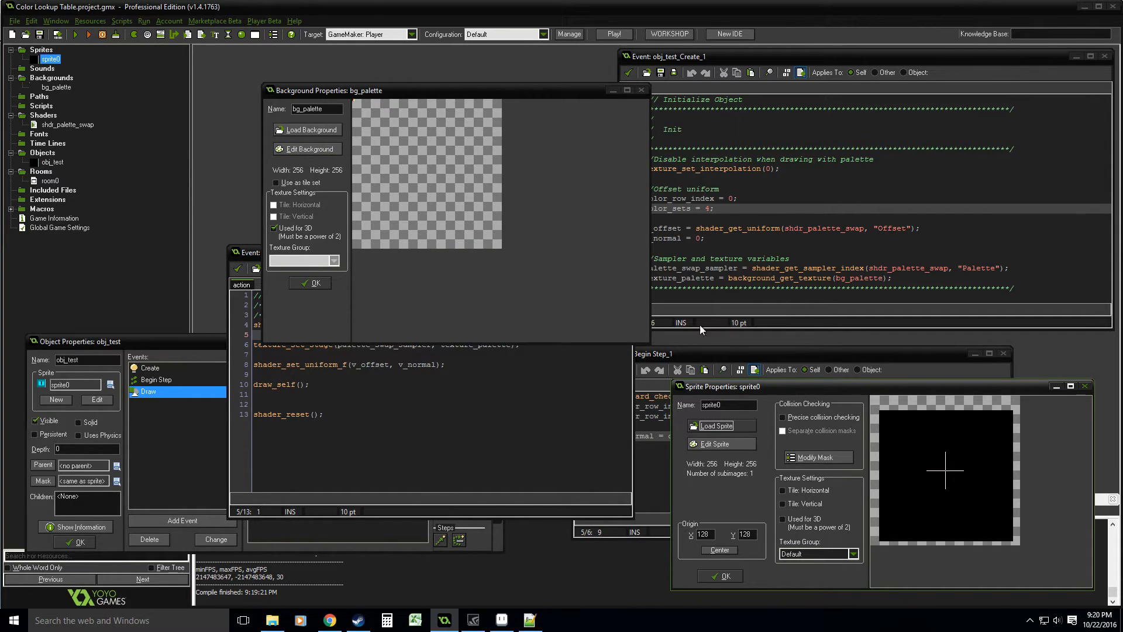
{"action": "mouse_move", "coordinate": [615, 383]}
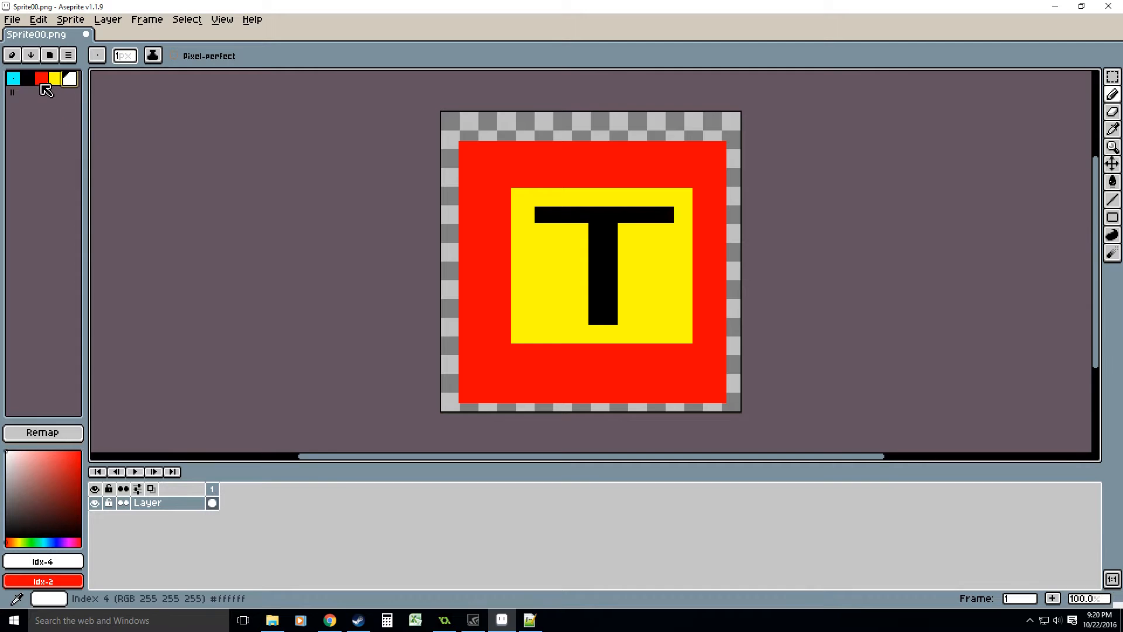
Add a second red palette entry (RGB 250,0,0) at index 4, just before white.
{"action": "left_click", "coordinate": [41, 79]}
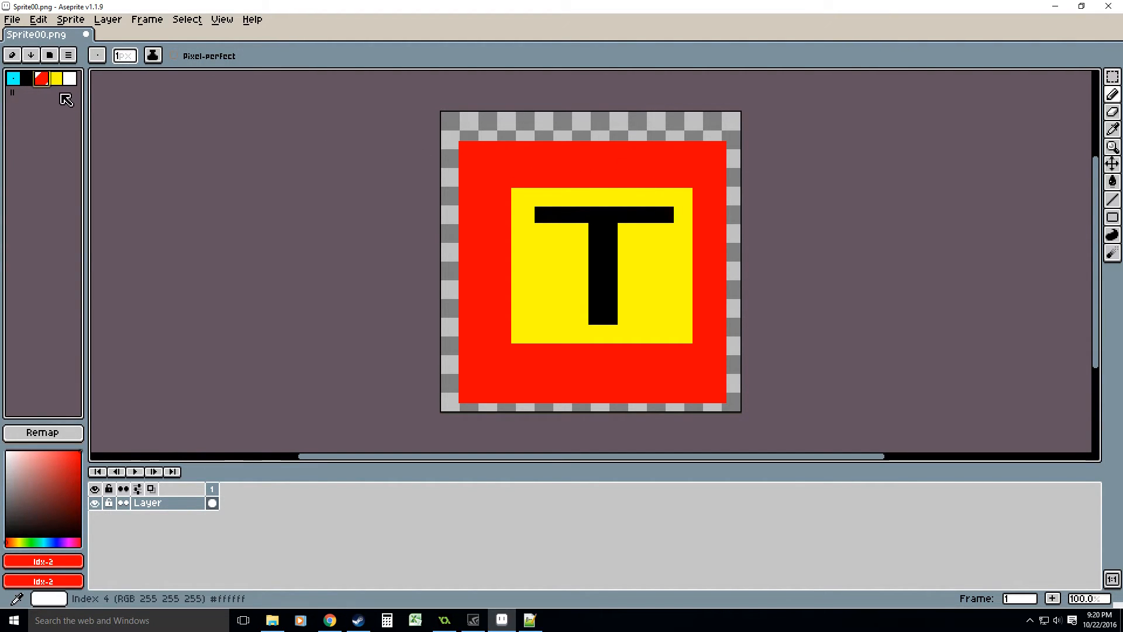
{"action": "left_click", "coordinate": [69, 78]}
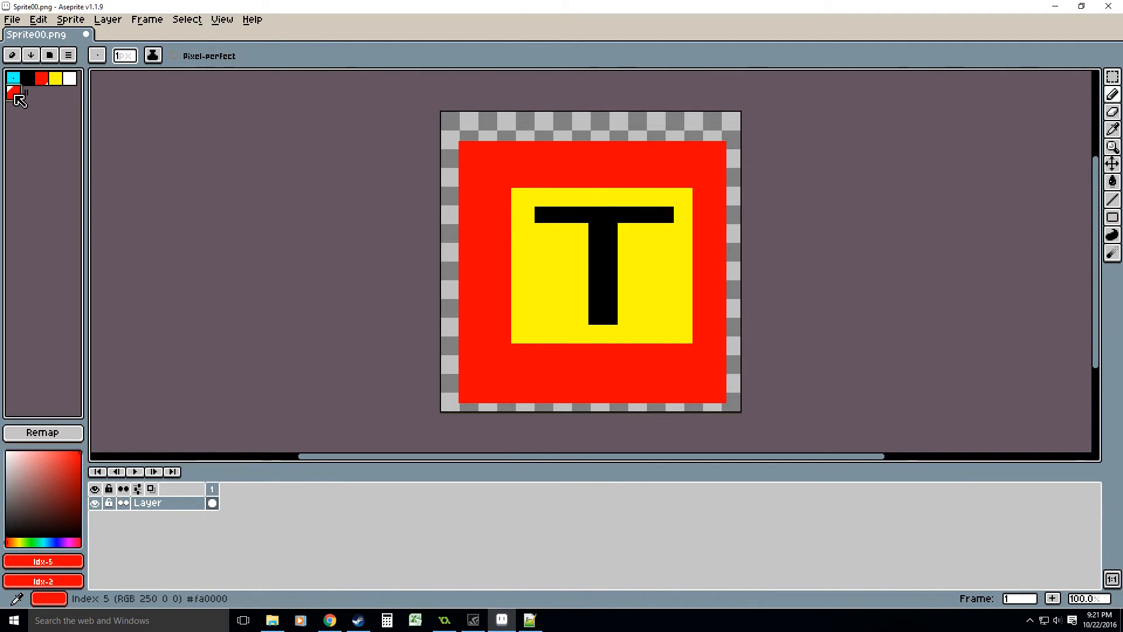
{"action": "left_click", "coordinate": [68, 79]}
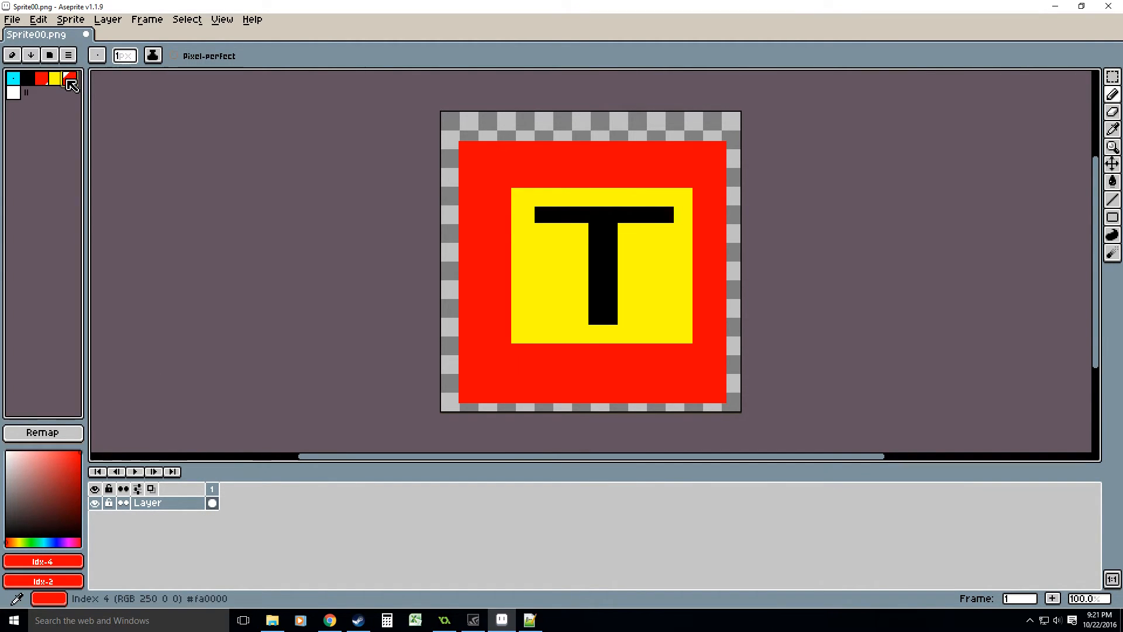
{"action": "left_click", "coordinate": [44, 79]}
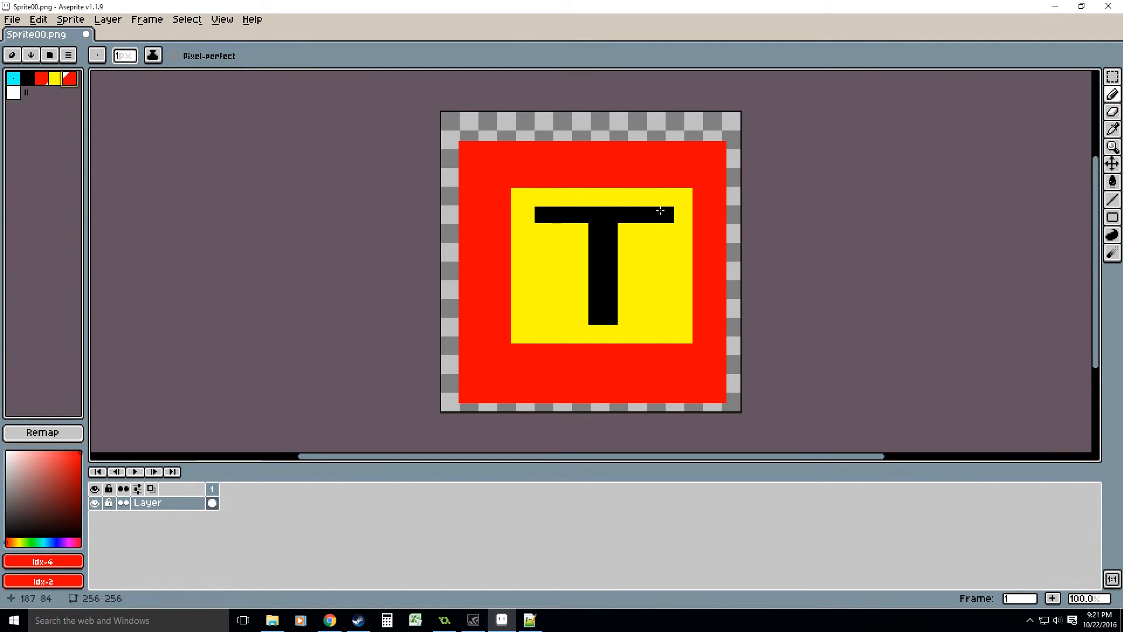
{"action": "left_click", "coordinate": [14, 79]}
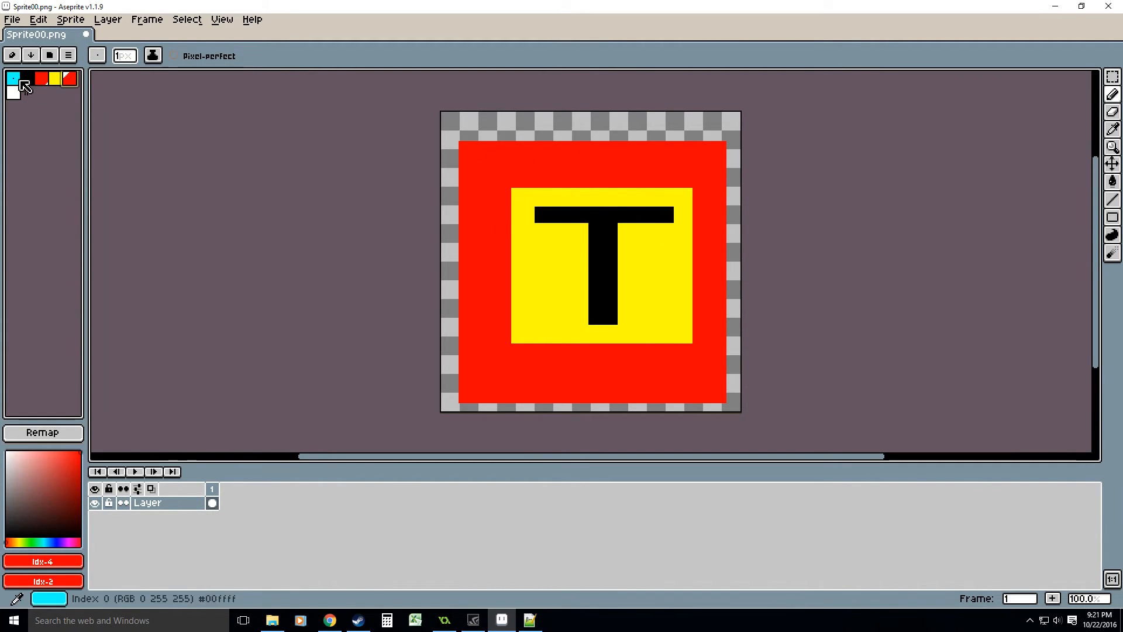
{"action": "left_click", "coordinate": [13, 91]}
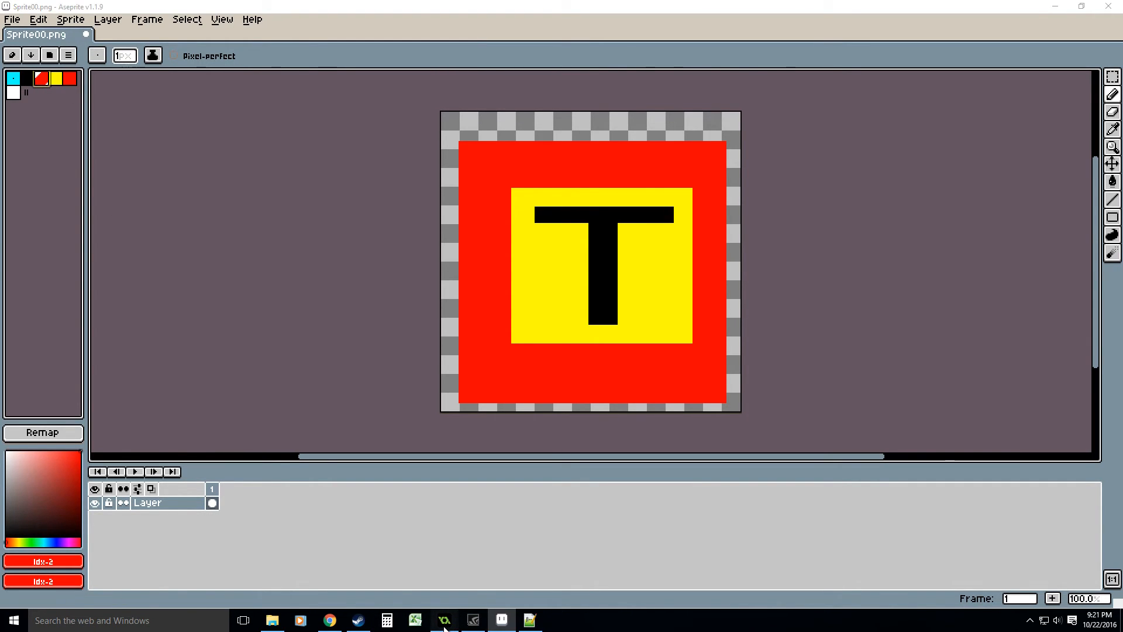
{"action": "left_click", "coordinate": [444, 619]}
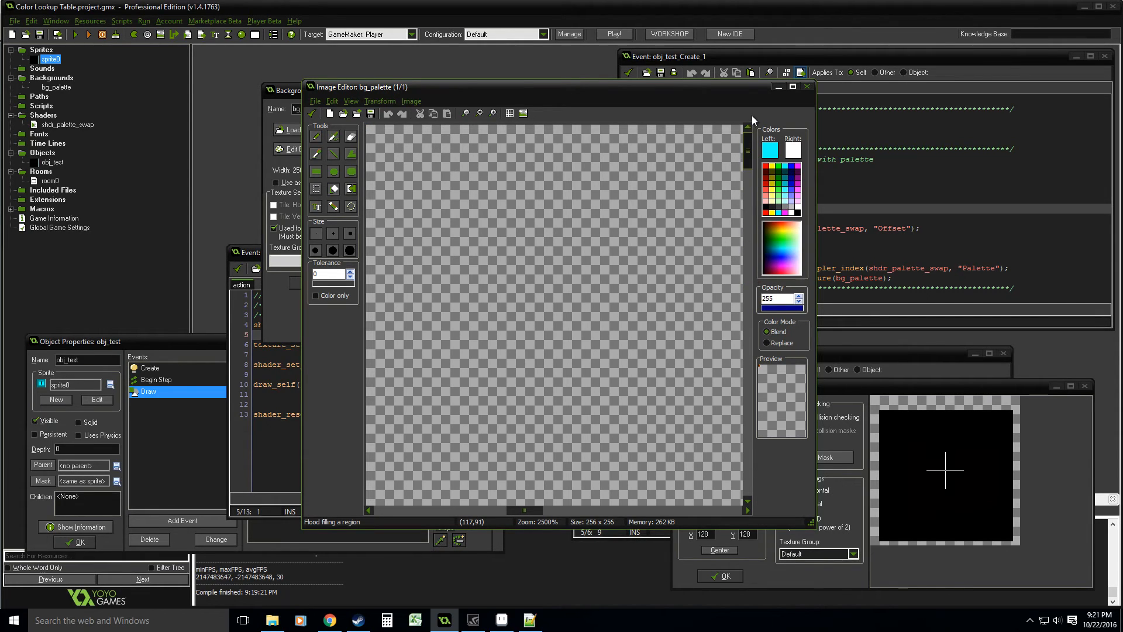
Open bg_palette's image editor in GameMaker with Edit Background.
{"action": "left_click", "coordinate": [394, 154]}
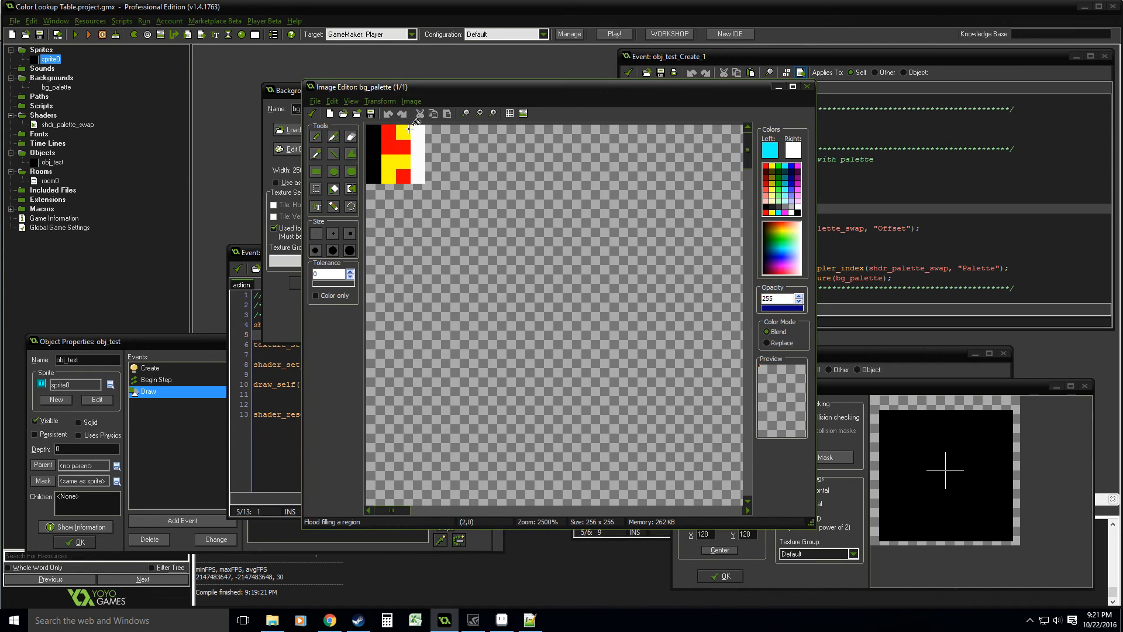
{"action": "mouse_move", "coordinate": [383, 147]}
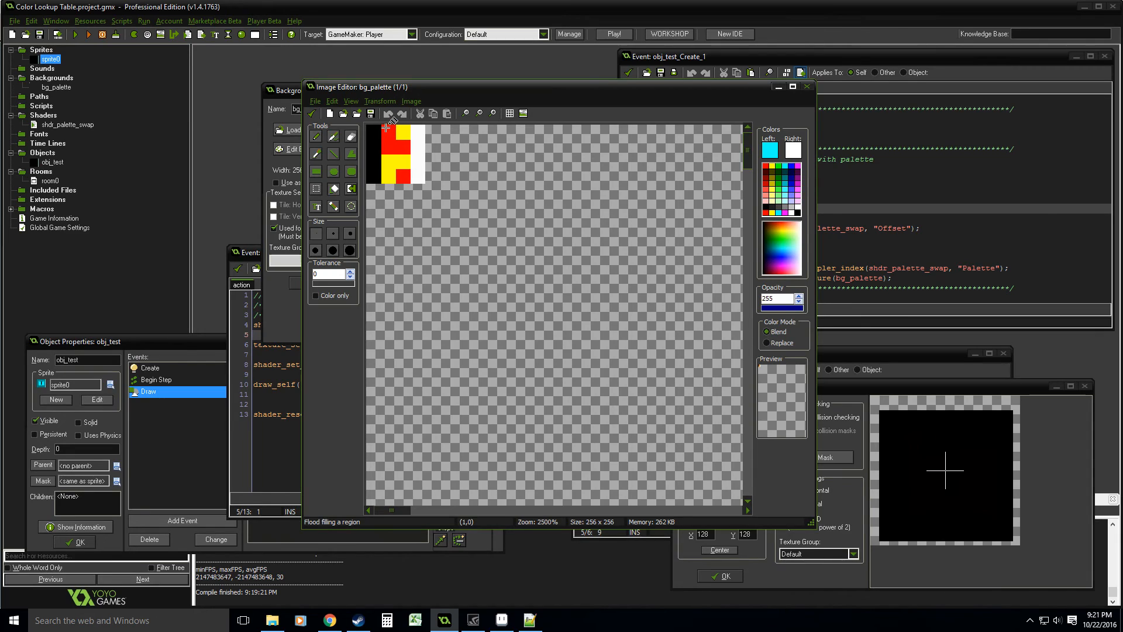
{"action": "mouse_move", "coordinate": [421, 130]}
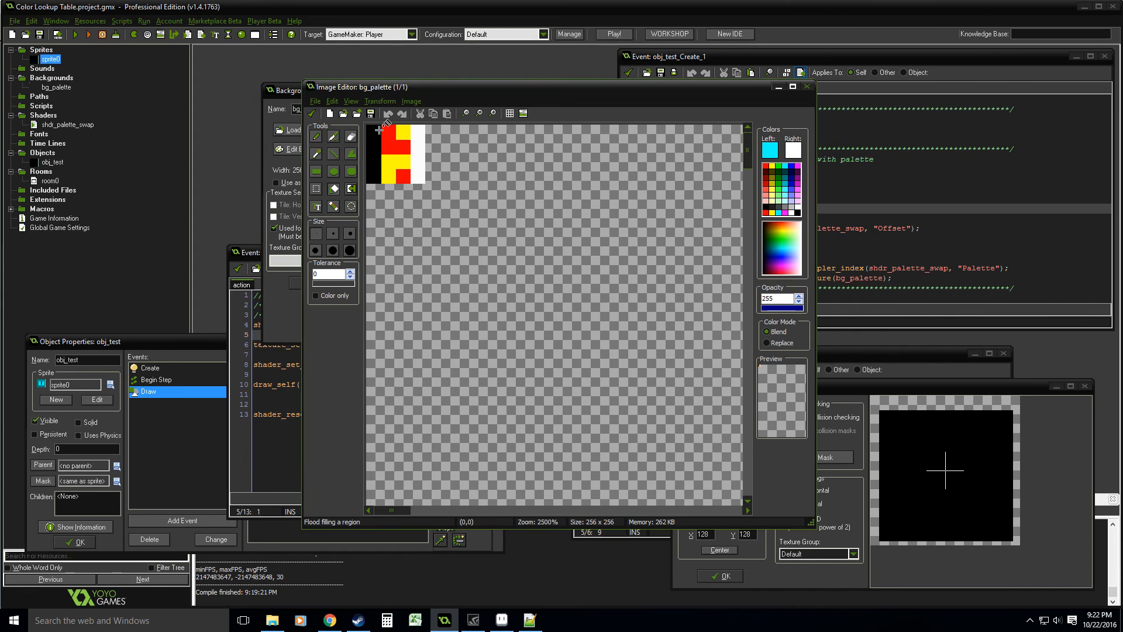
{"action": "mouse_move", "coordinate": [389, 133]}
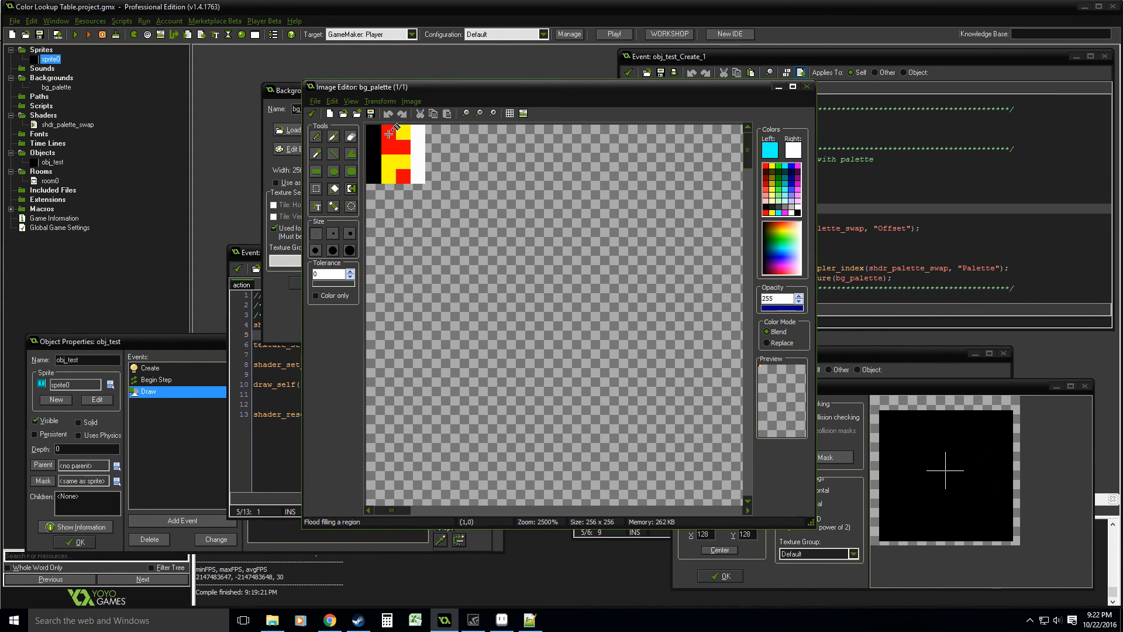